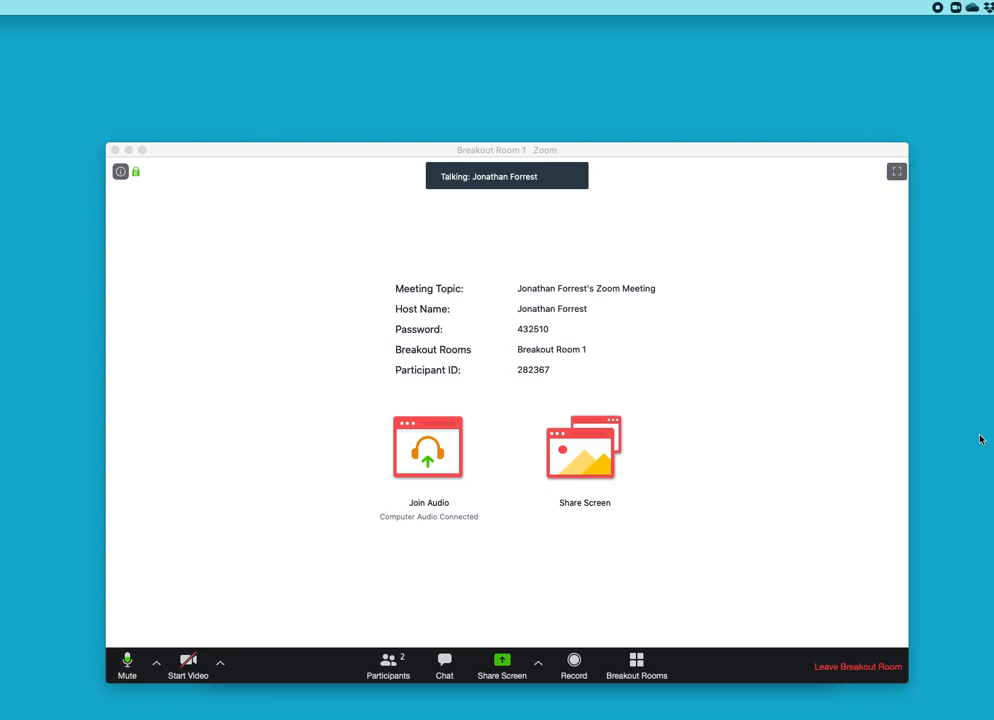
mouse_move(978, 428)
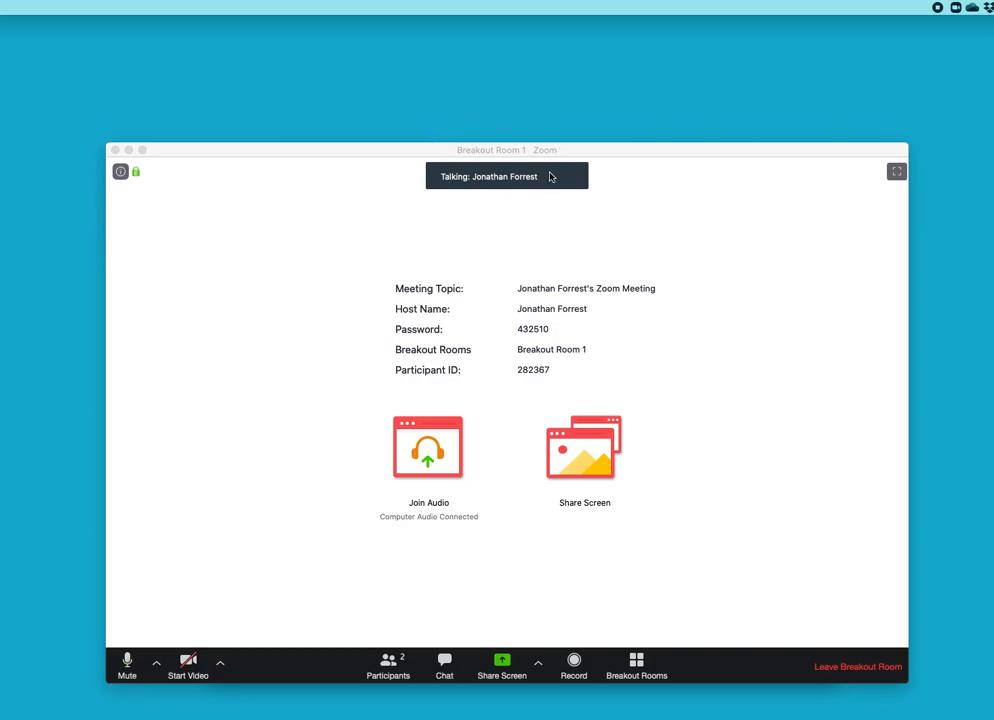
mouse_move(675, 373)
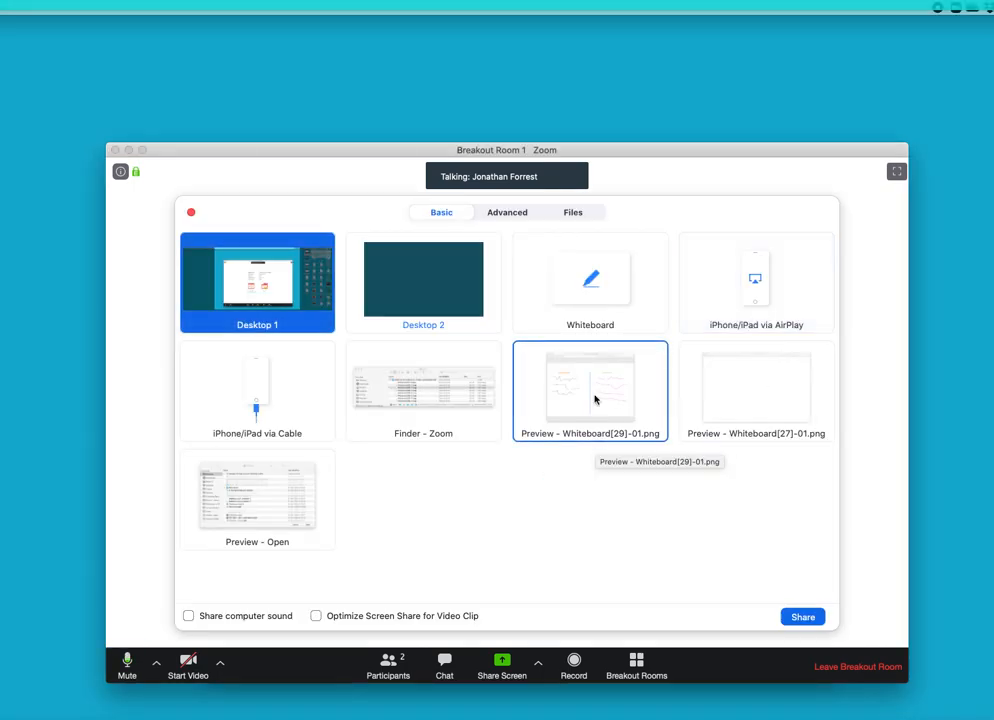
Pick Whiteboard in the share options and start sharing it.
click(589, 282)
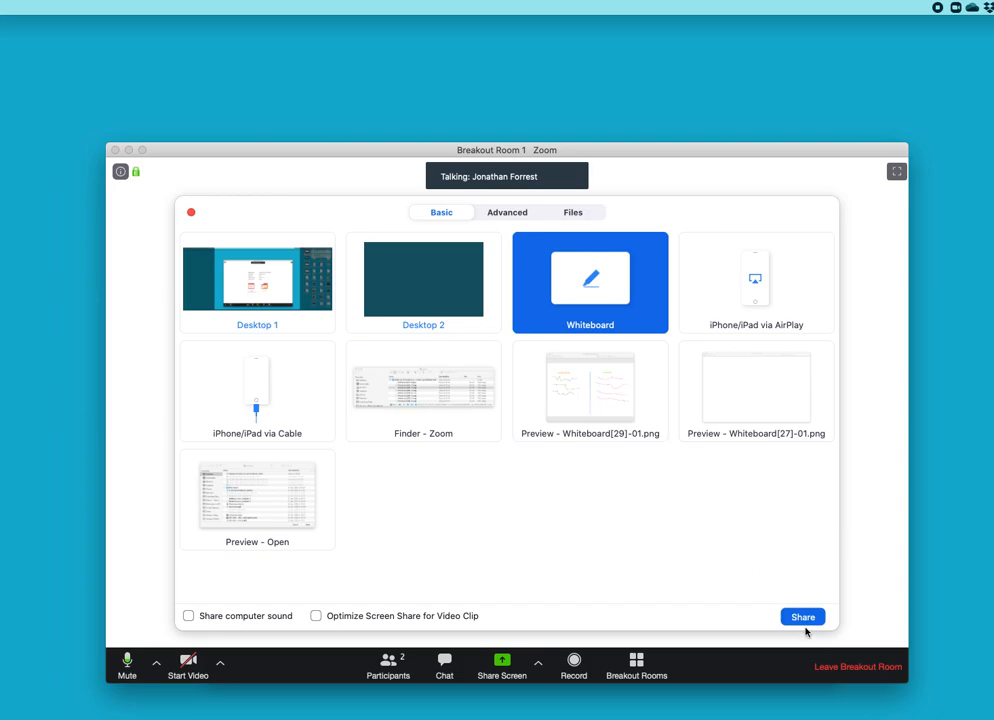
click(803, 616)
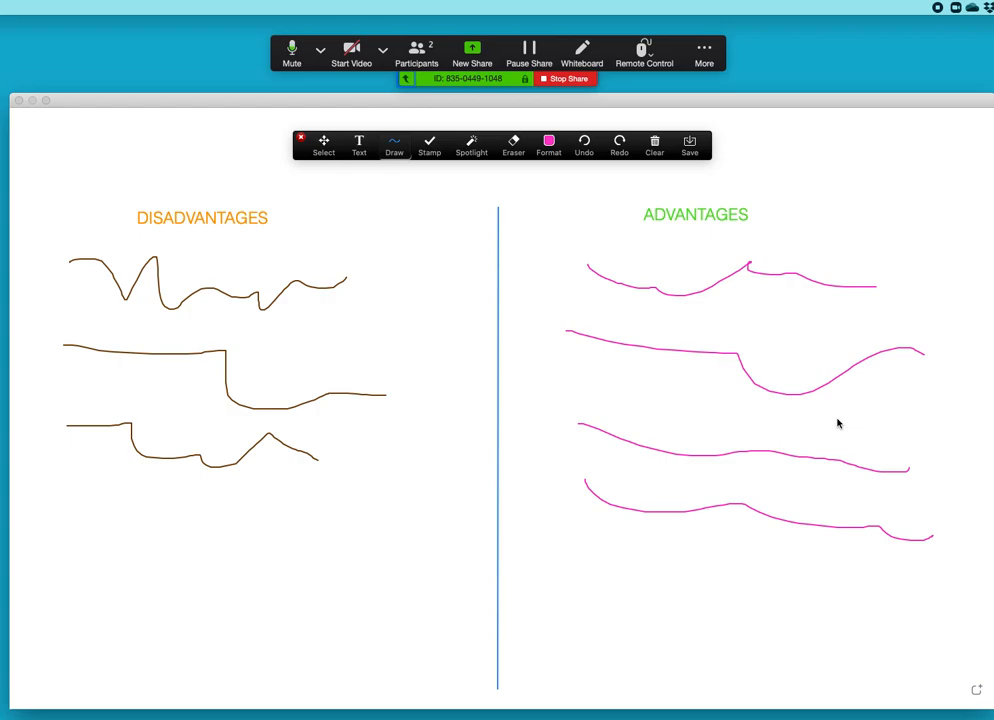
mouse_move(779, 231)
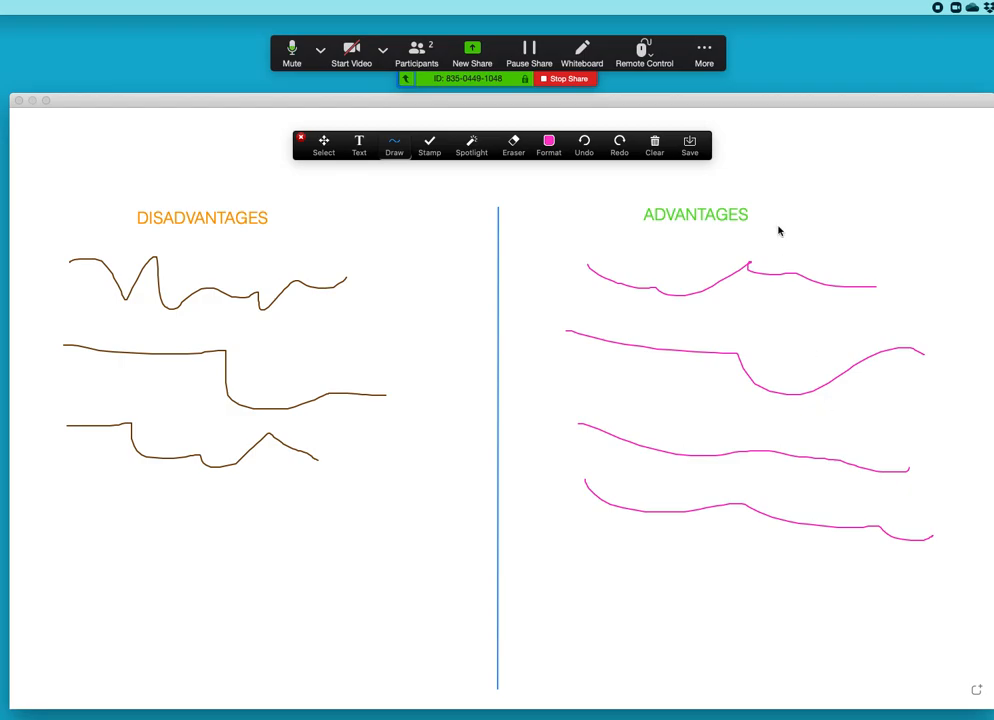
mouse_move(745, 190)
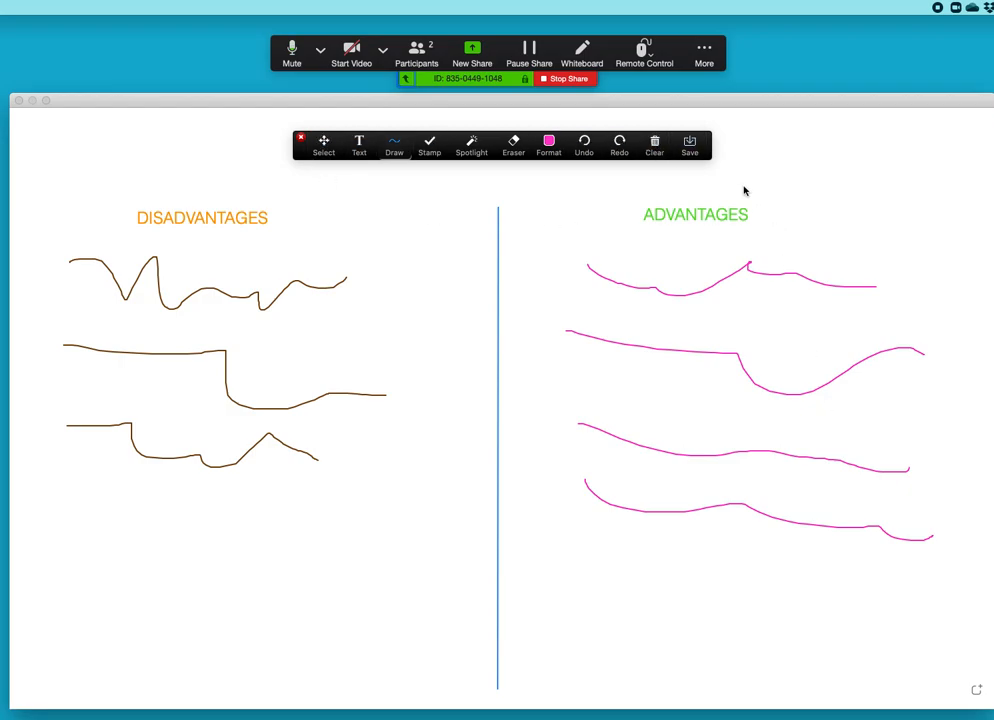
mouse_move(492, 110)
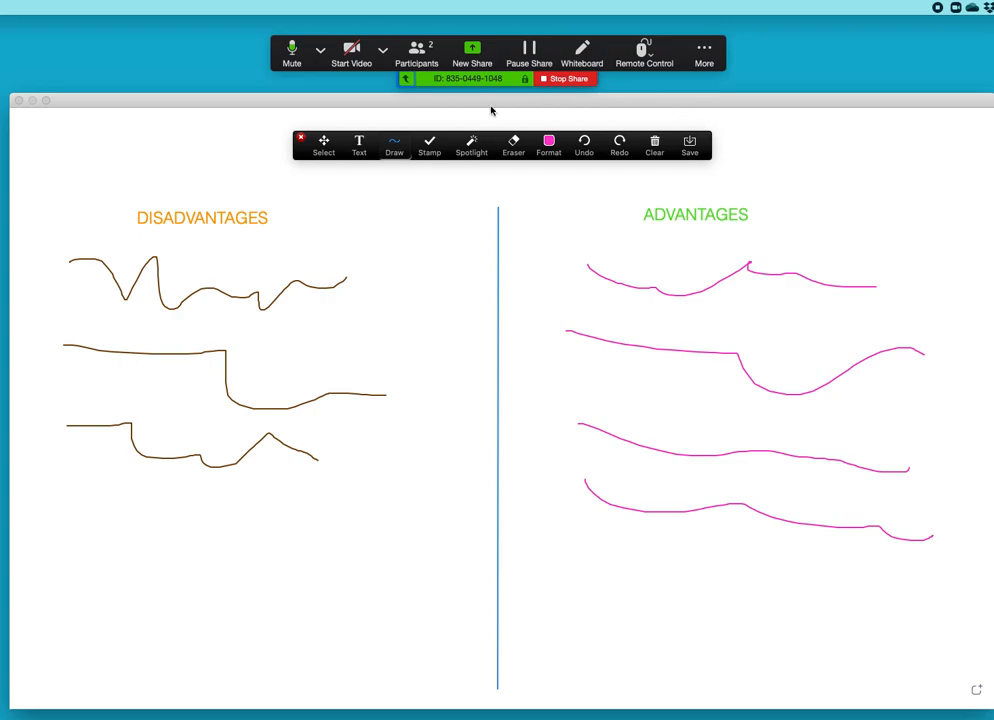
mouse_move(771, 145)
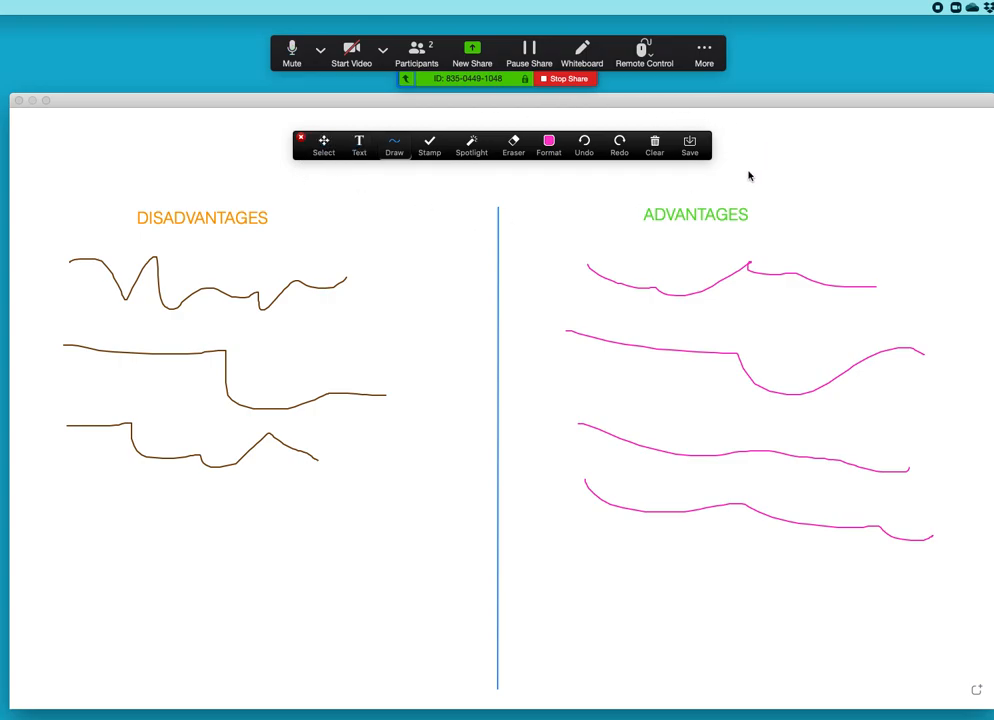
mouse_move(342, 226)
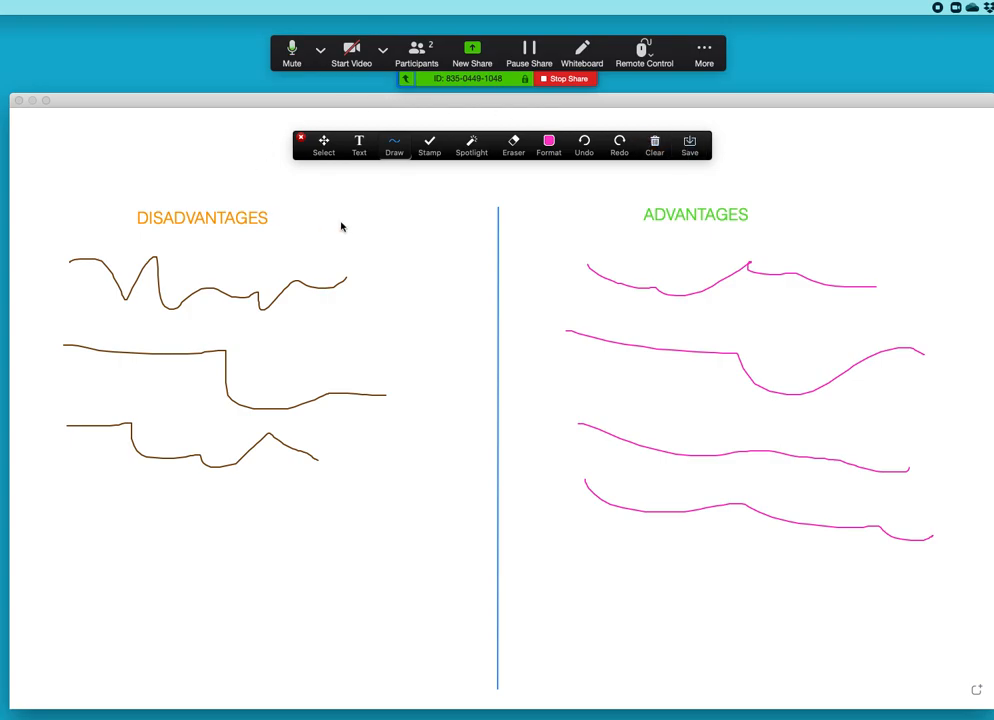
mouse_move(748, 152)
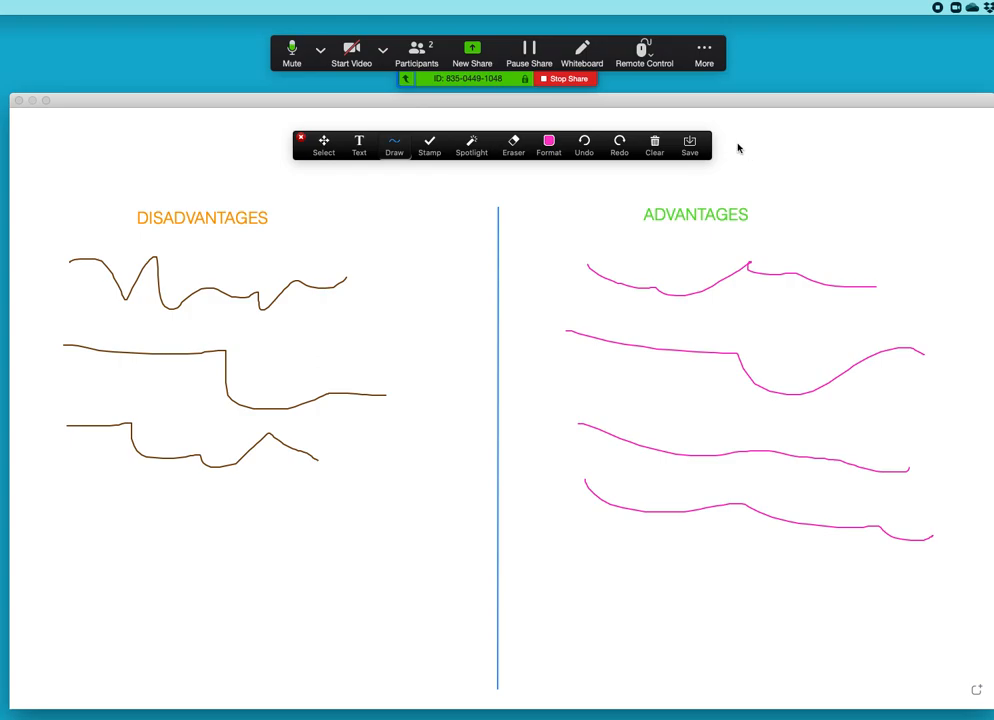
Save the Disadvantages/Advantages whiteboard as a PNG from the annotation toolbar.
click(689, 145)
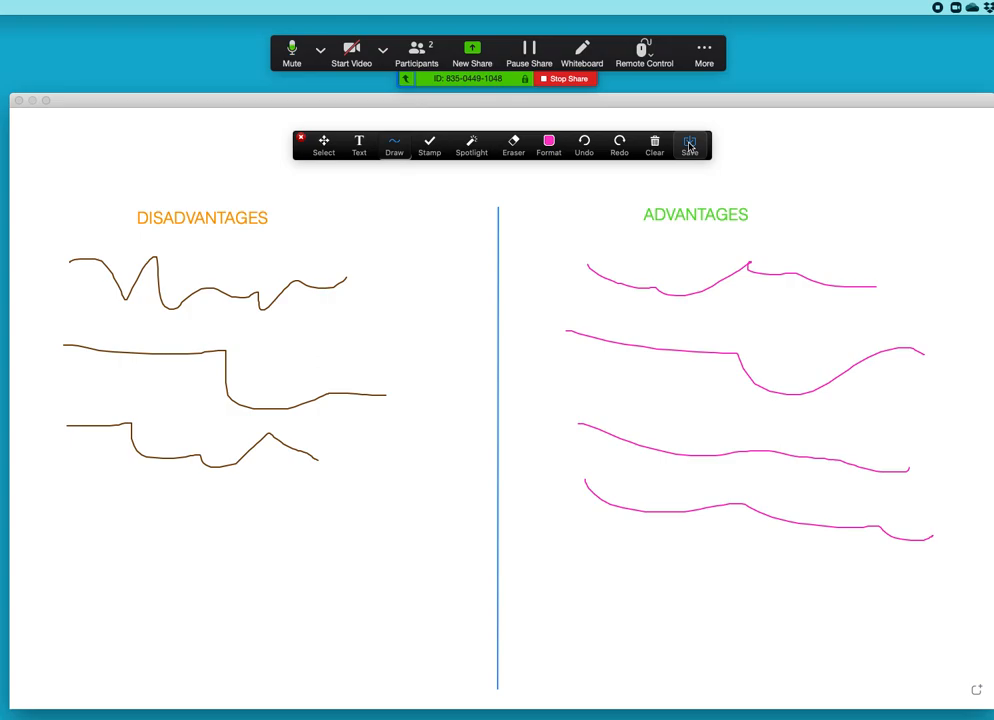
mouse_move(622, 142)
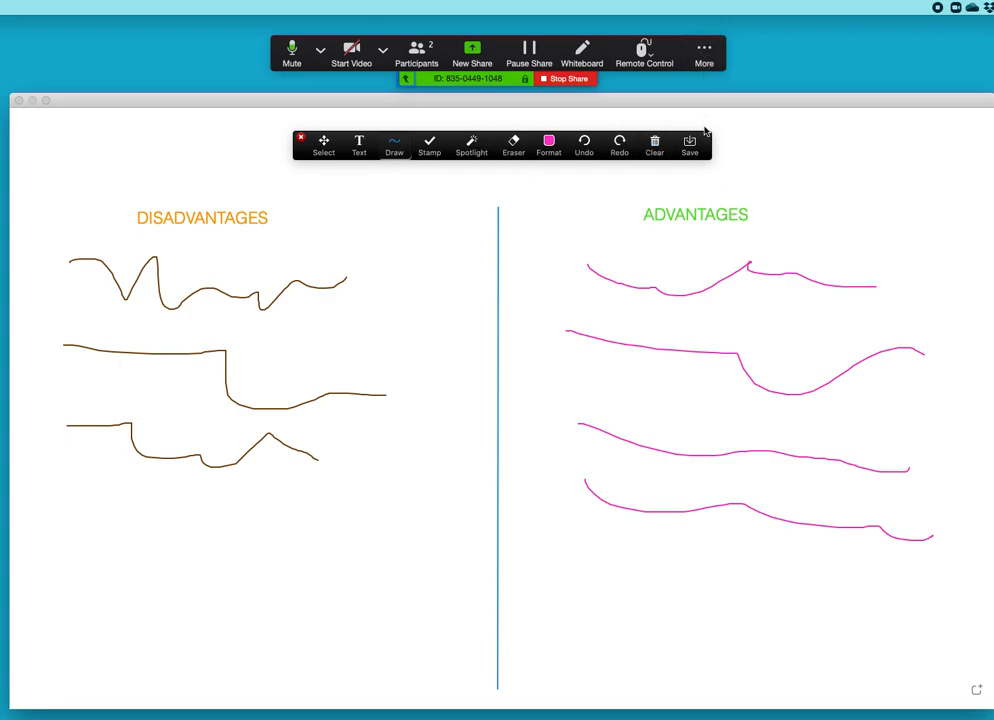
click(689, 143)
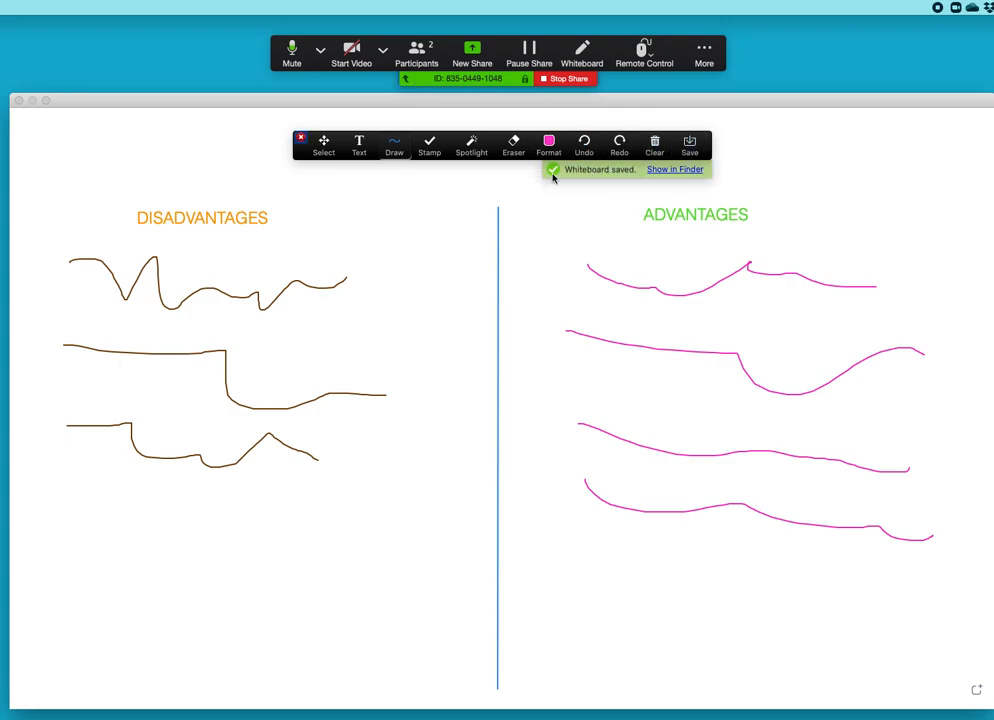
mouse_move(778, 192)
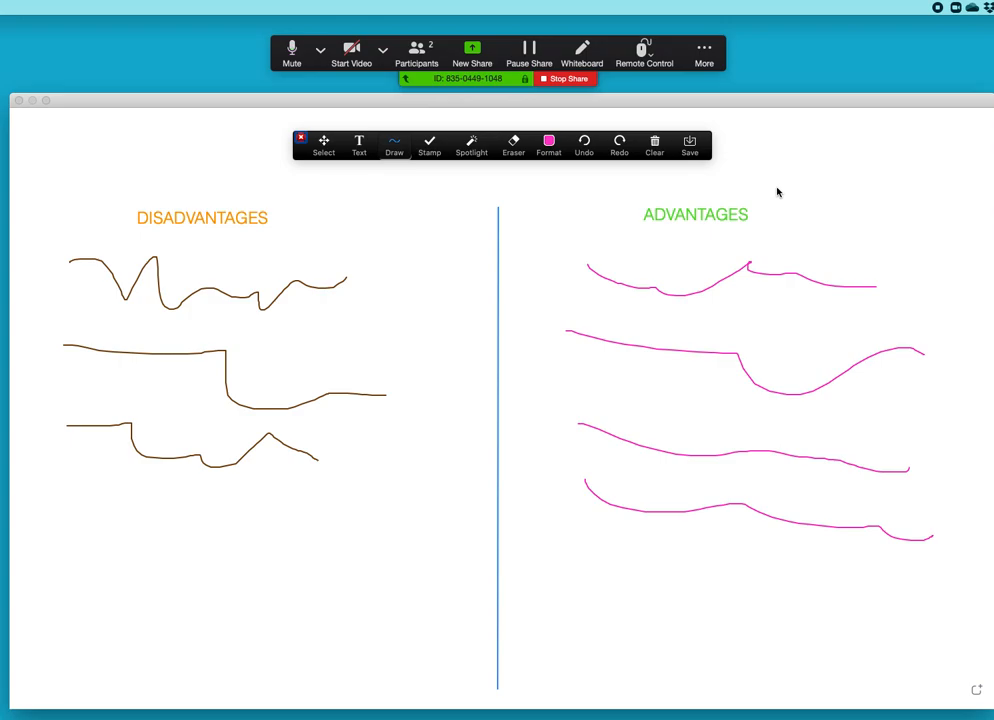
Save the unchanged whiteboard again until the 'Whiteboard saved' notice appears.
click(689, 145)
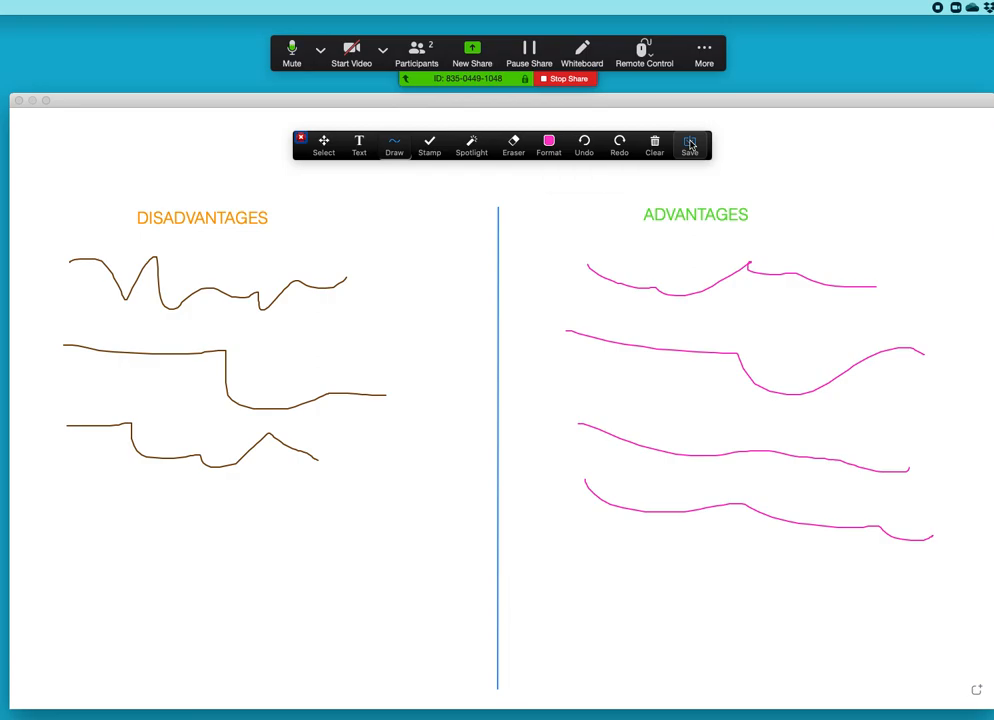
click(689, 143)
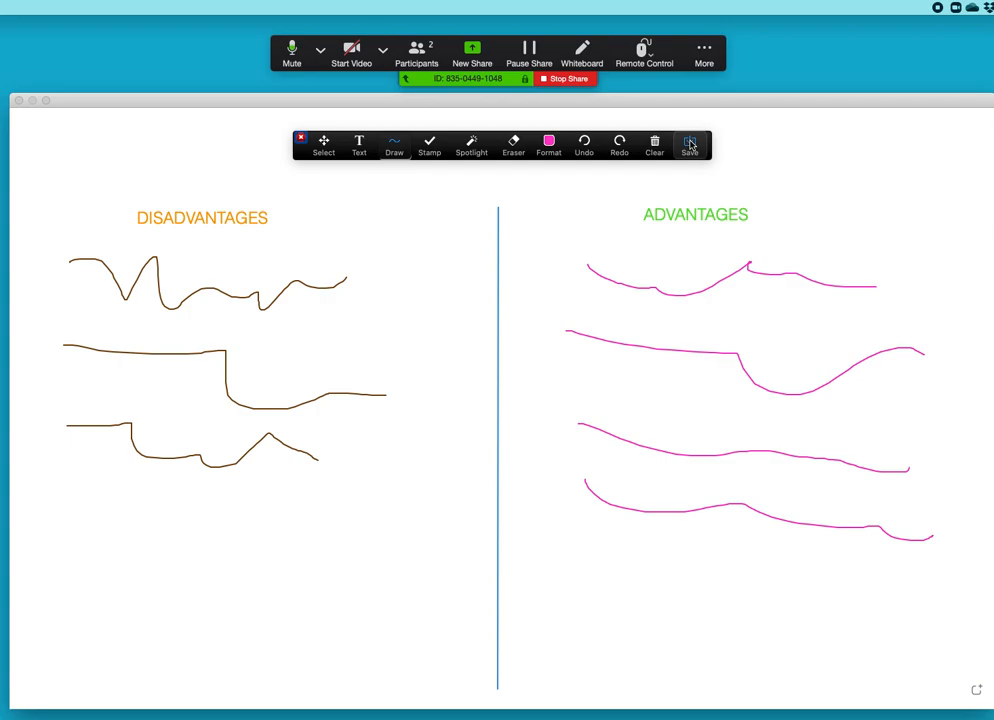
click(689, 143)
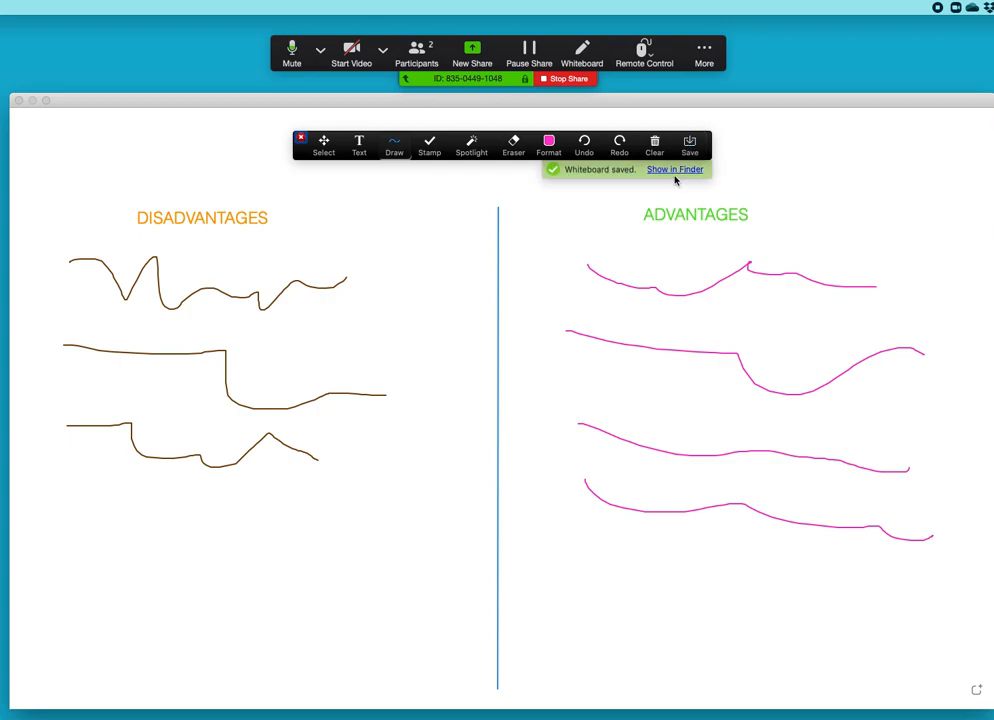
Reveal the saved whiteboard PNGs in the Zoom meeting folder via 'Show in Finder'.
click(674, 169)
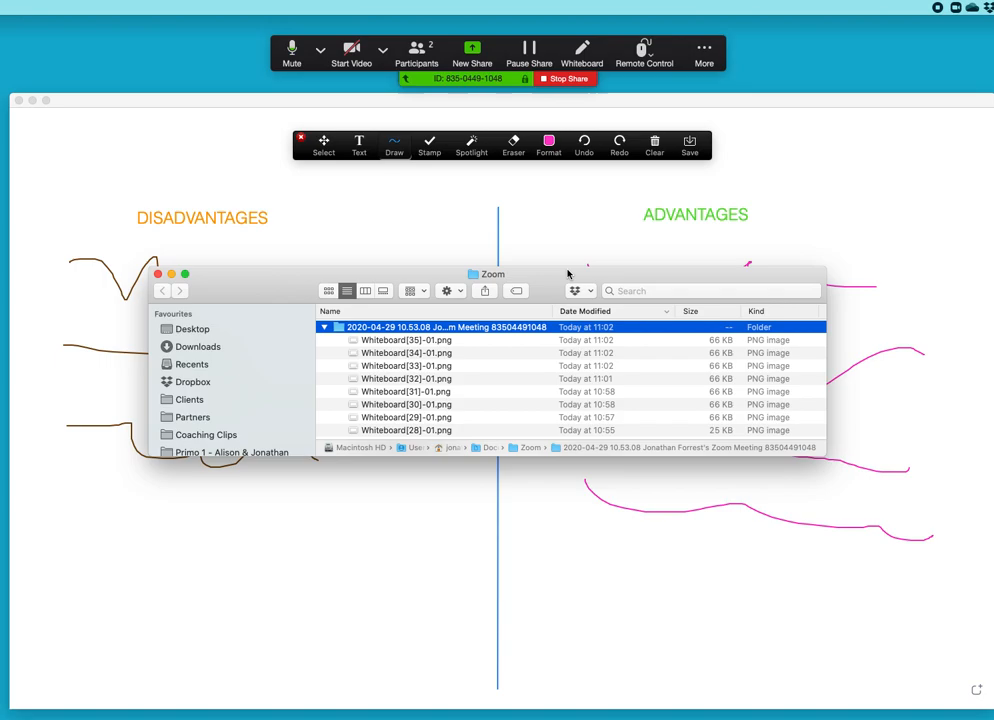
mouse_move(562, 281)
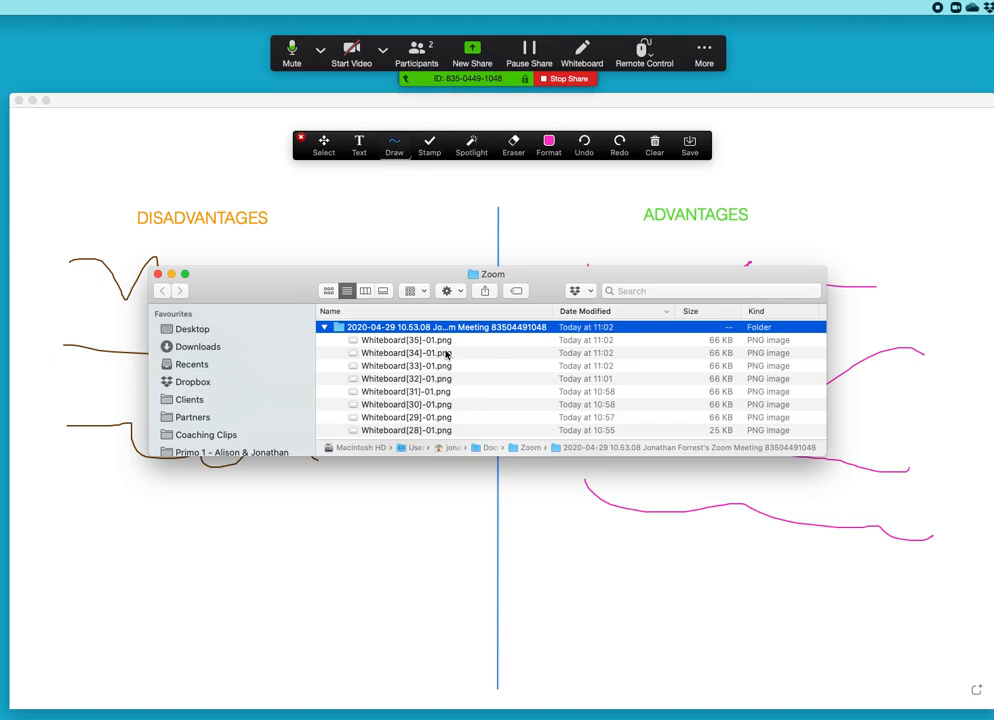
mouse_move(490, 447)
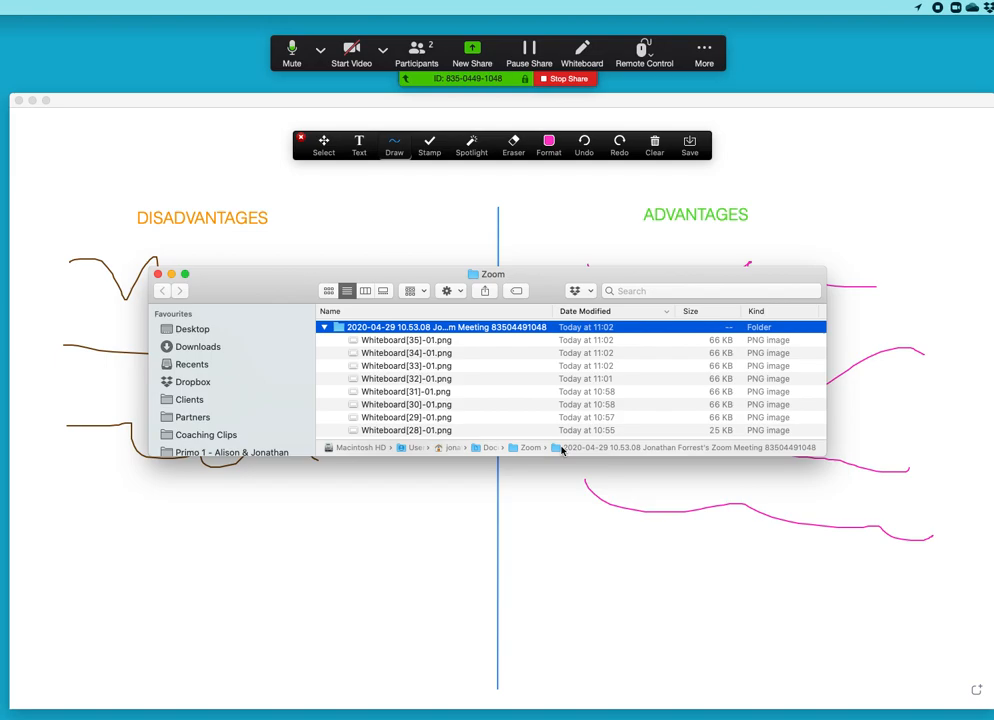
mouse_move(608, 448)
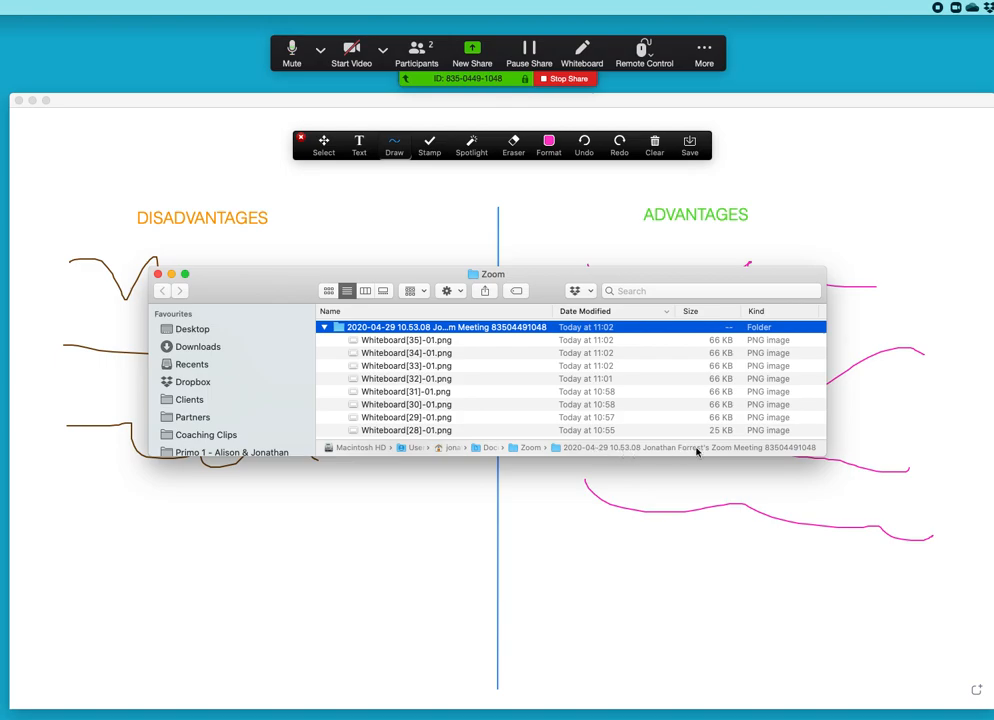
mouse_move(687, 446)
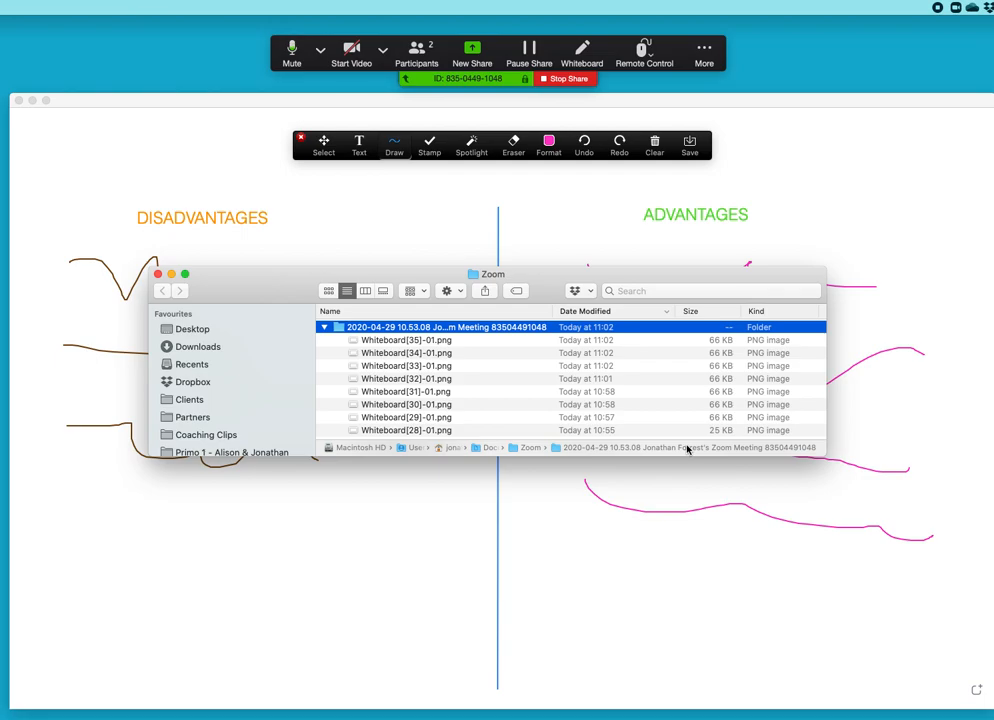
mouse_move(675, 440)
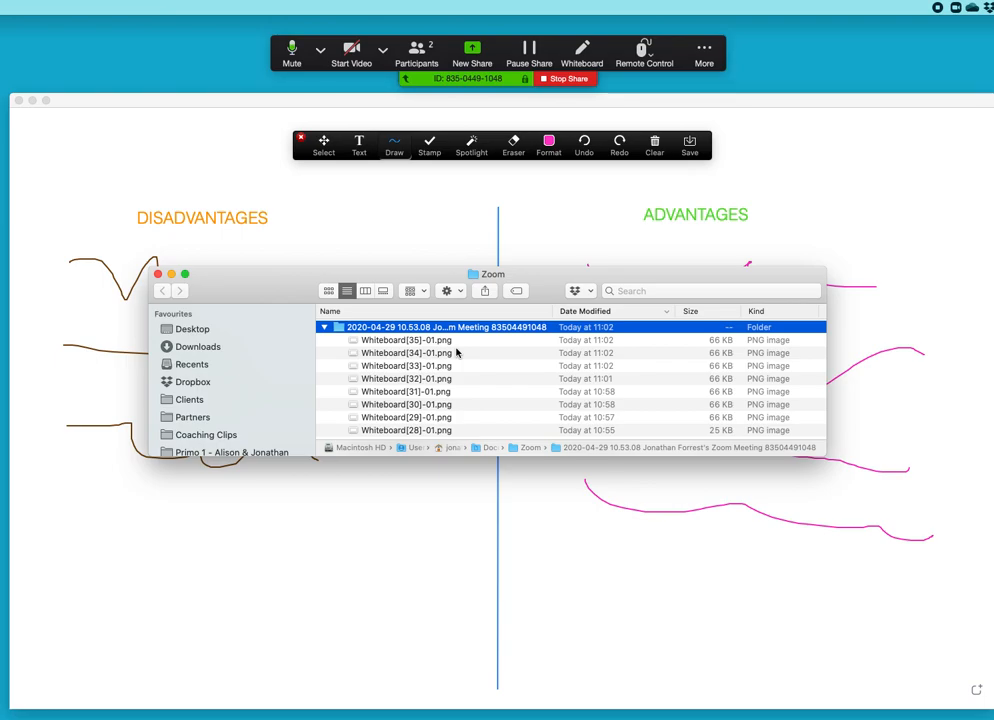
mouse_move(676, 231)
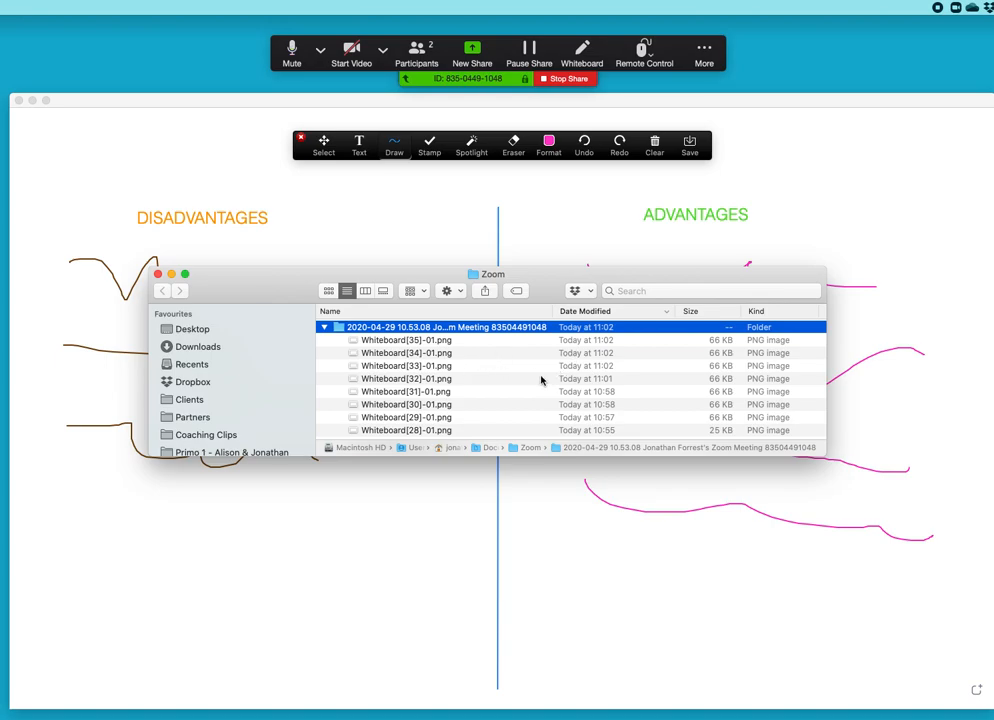
mouse_move(553, 369)
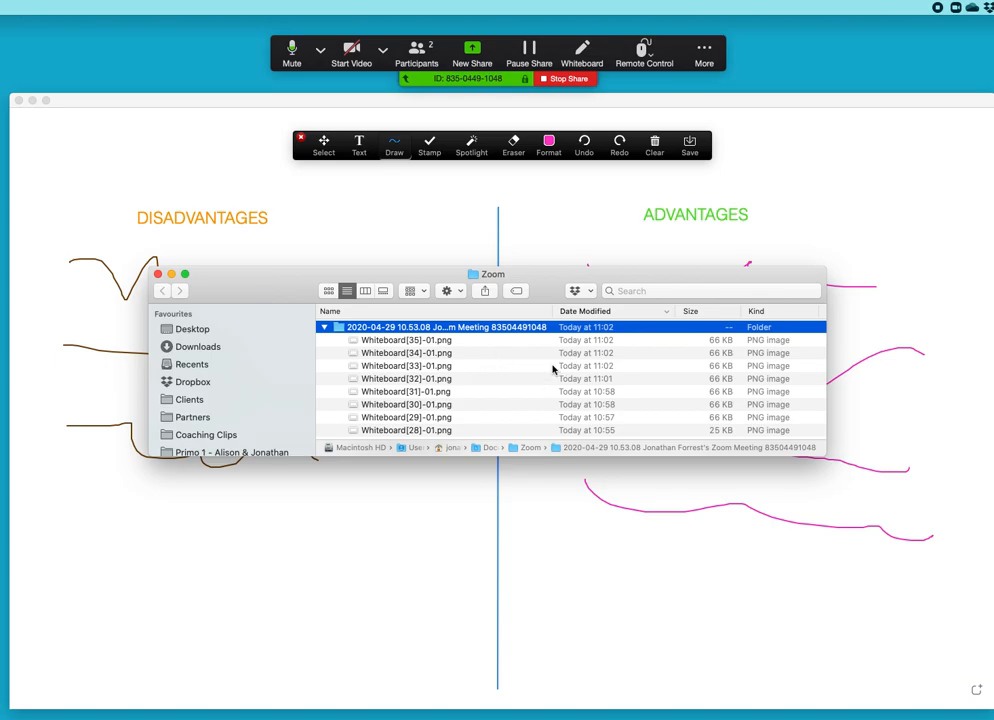
mouse_move(556, 379)
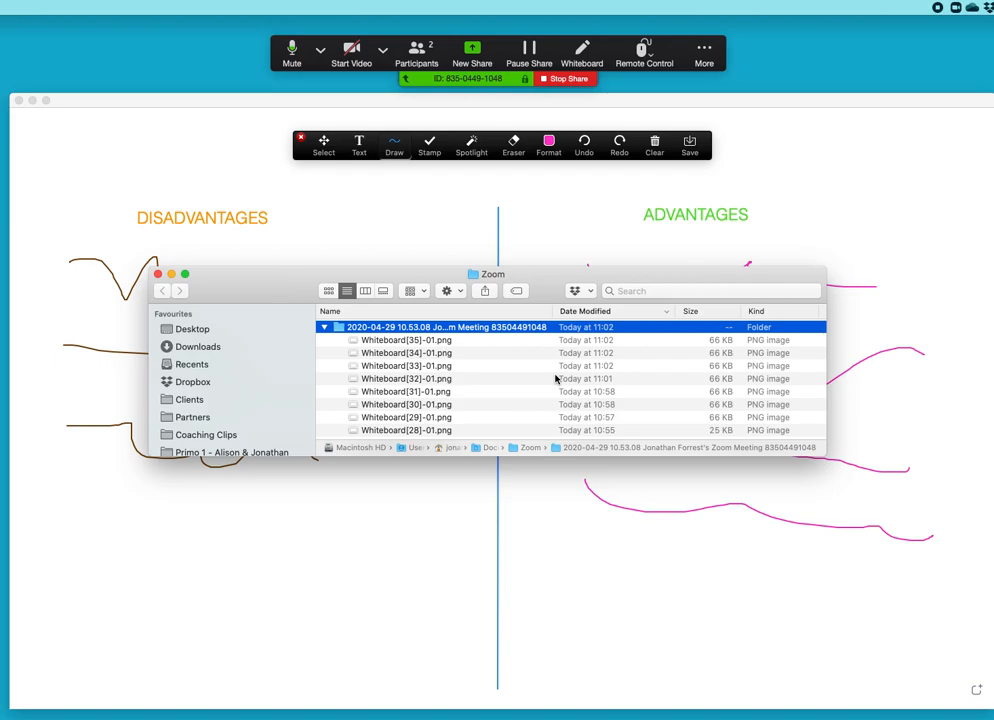
mouse_move(562, 340)
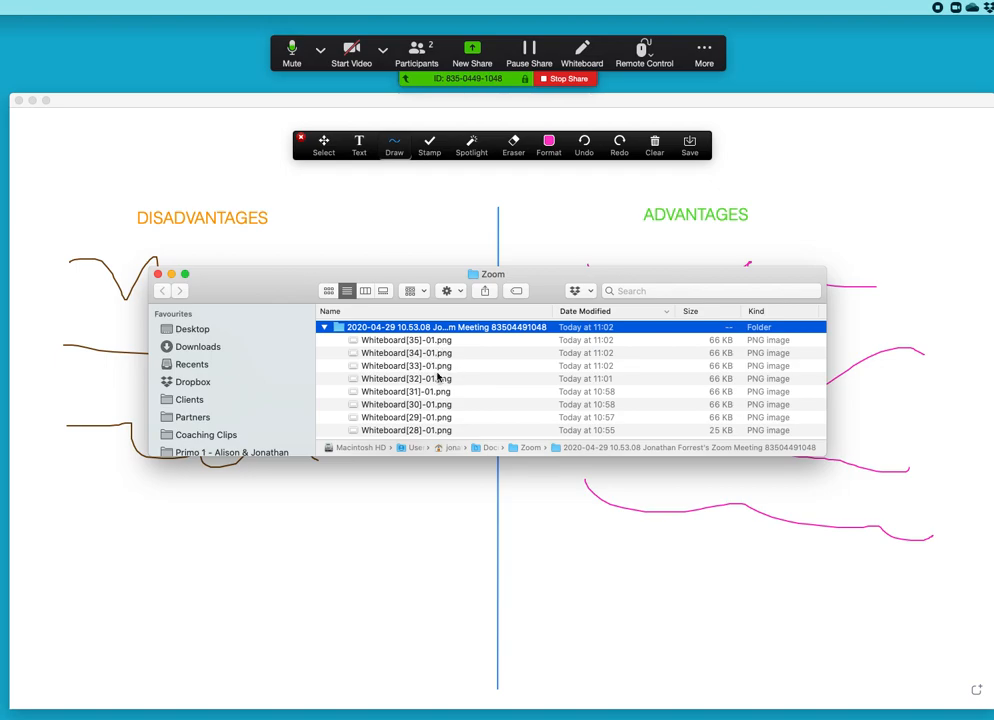
mouse_move(447, 366)
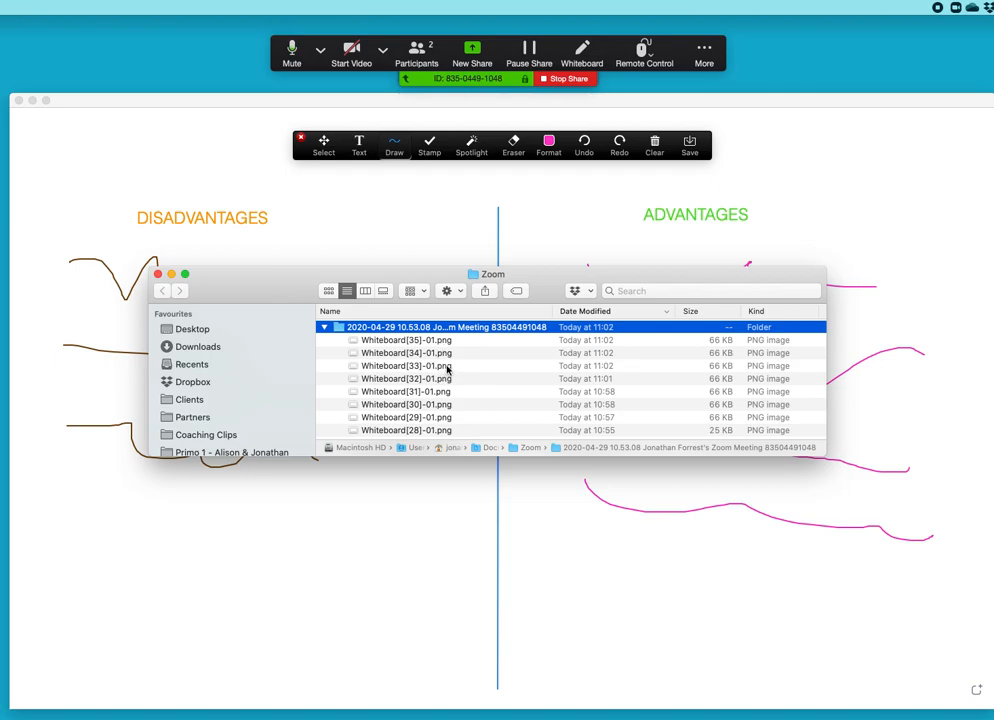
mouse_move(437, 393)
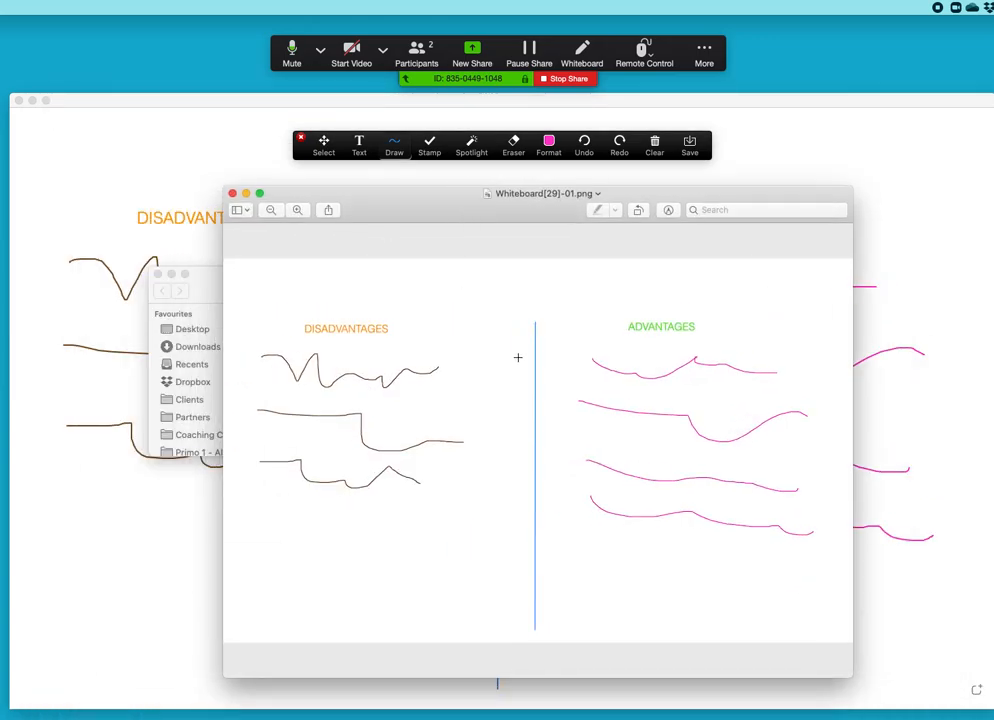
mouse_move(654, 270)
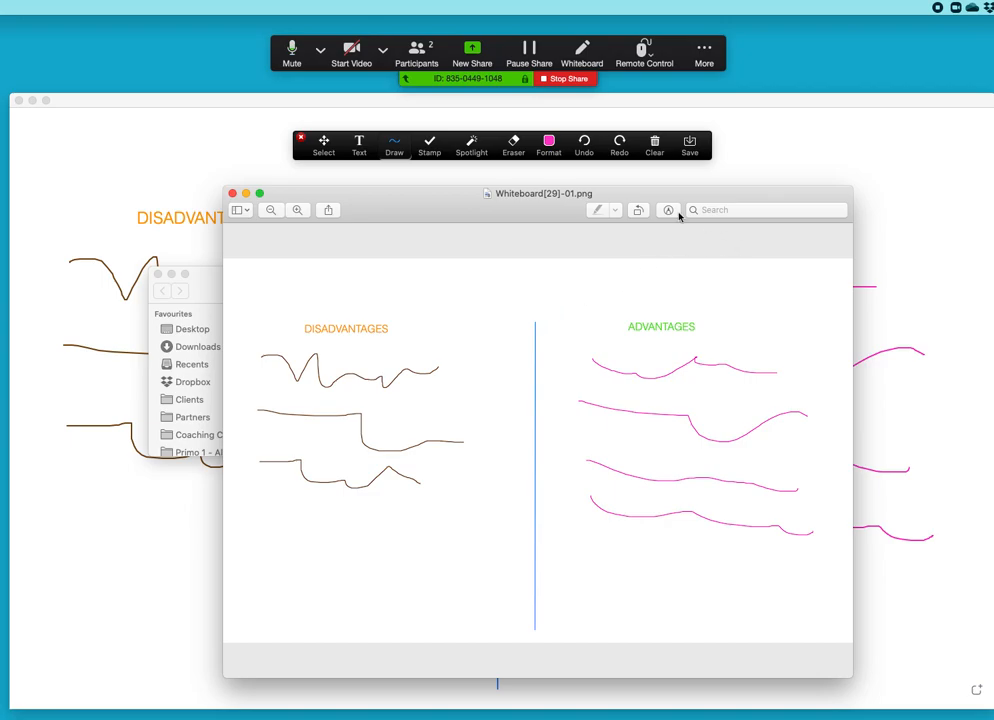
mouse_move(425, 210)
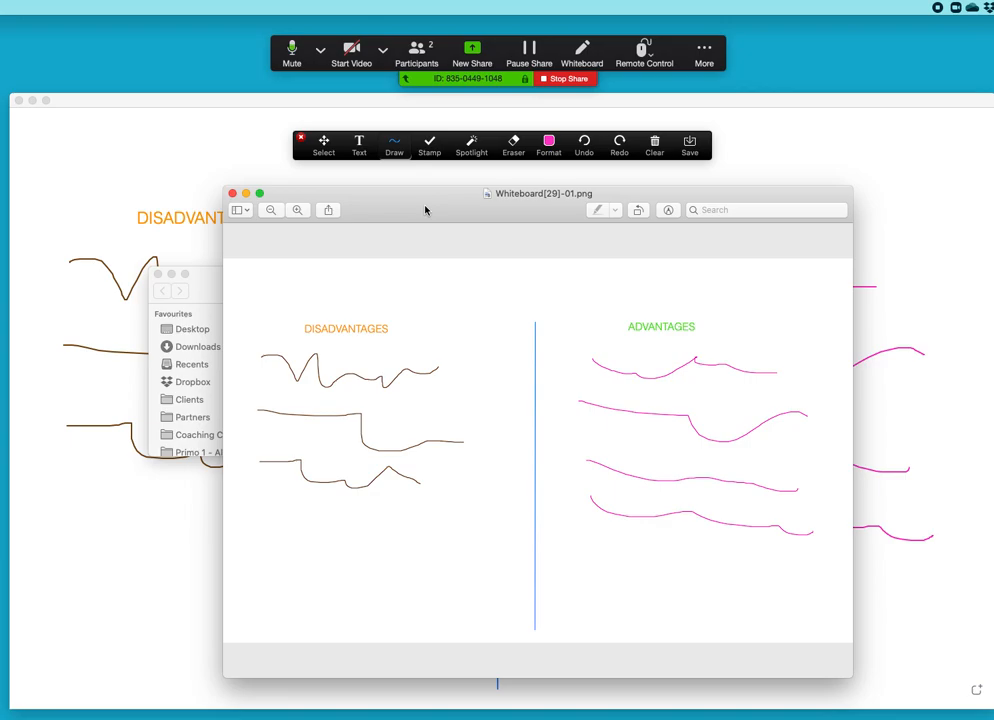
mouse_move(432, 199)
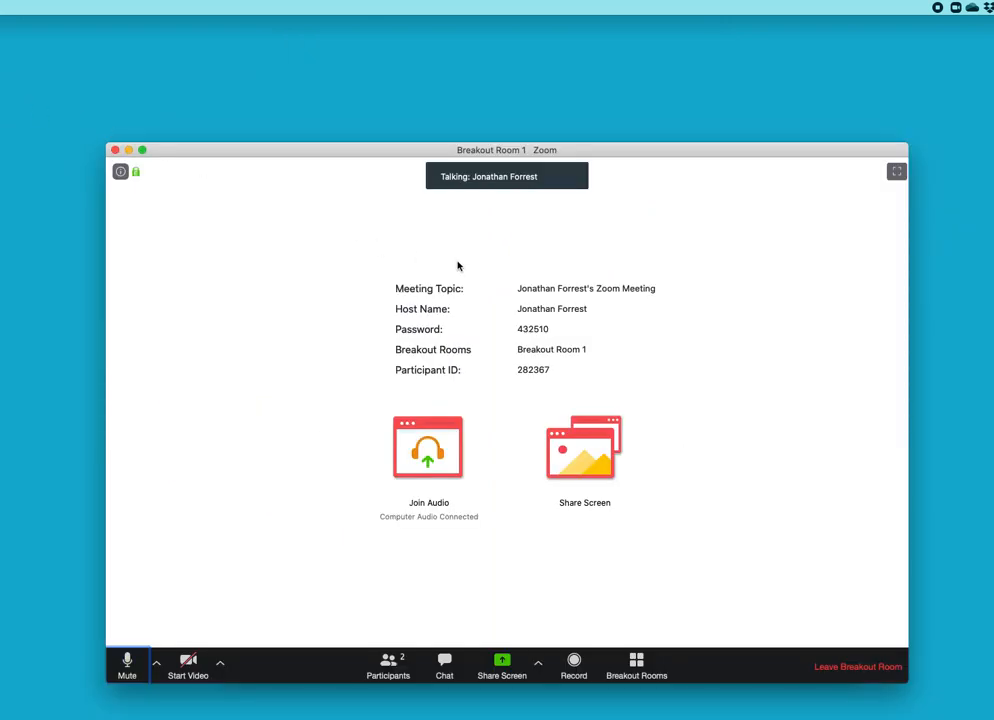
mouse_move(894, 416)
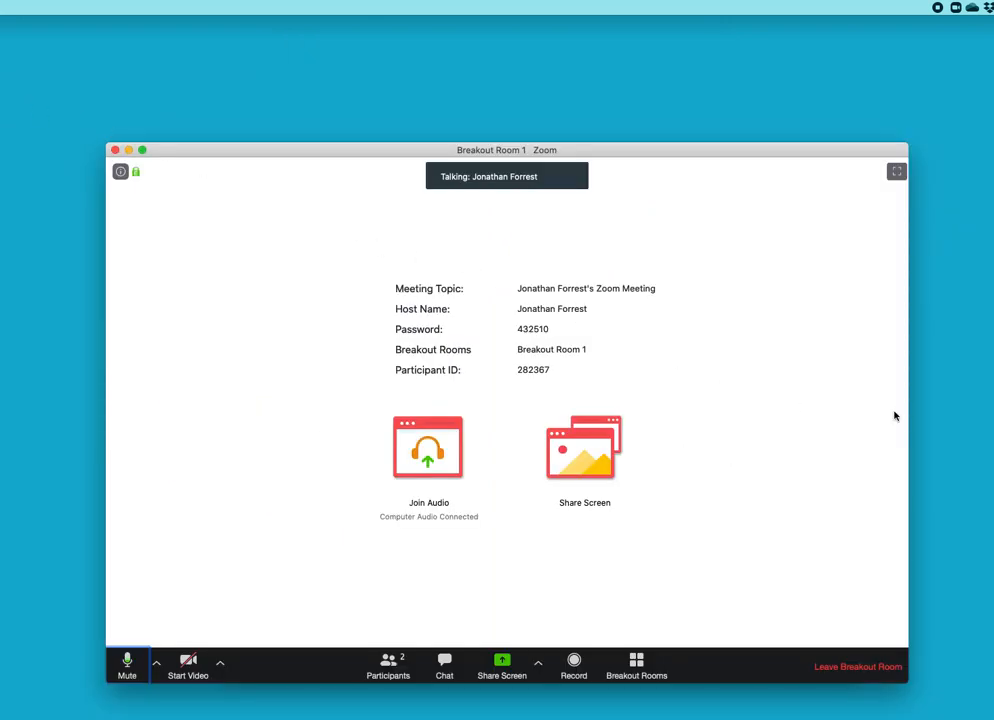
mouse_move(871, 540)
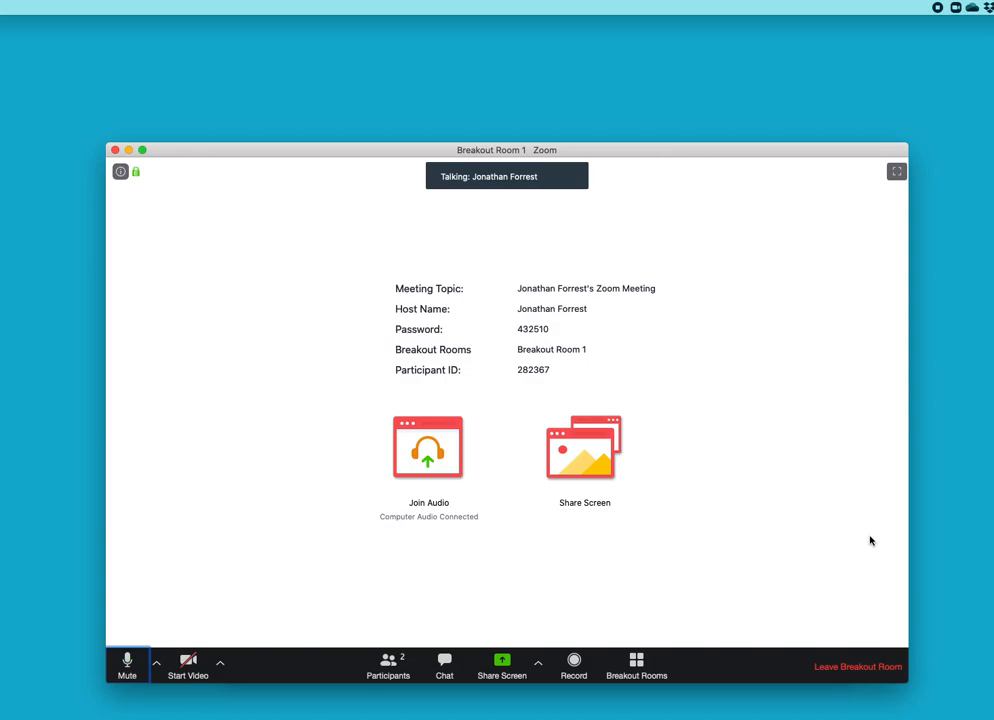
mouse_move(859, 666)
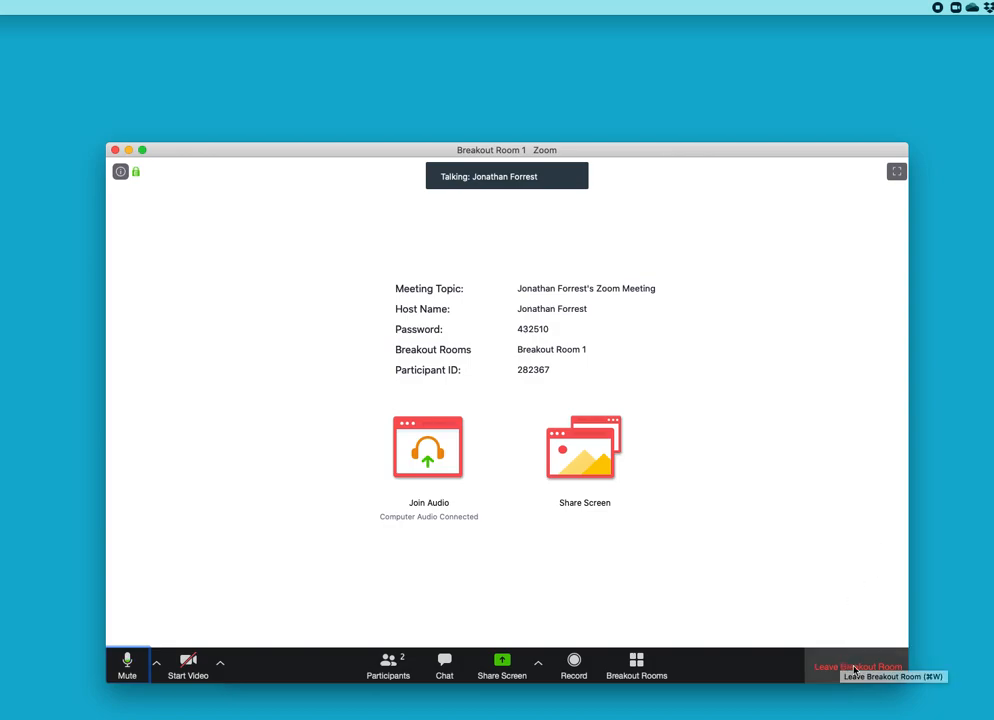
Leave the breakout room, return to the main session, and move the meeting window lower.
click(857, 667)
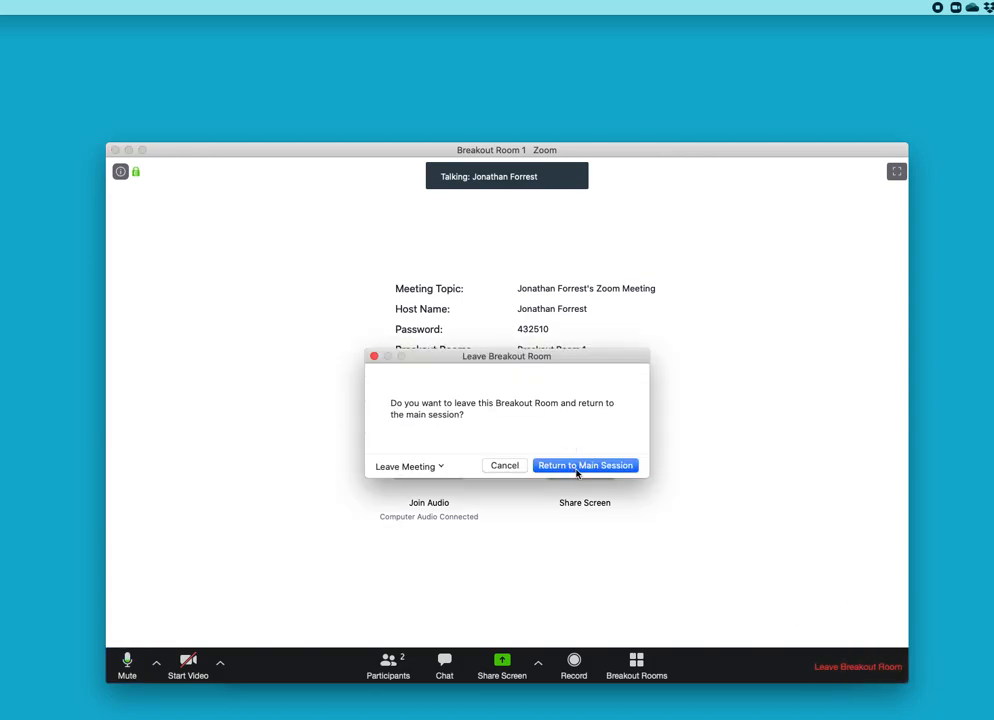
click(585, 465)
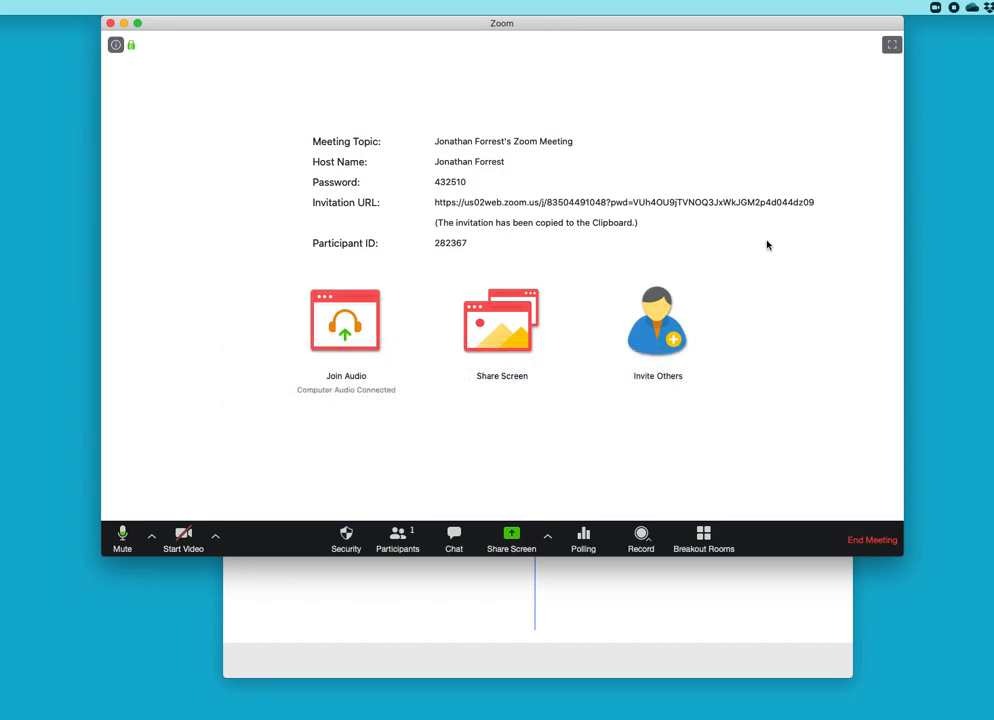
mouse_move(836, 157)
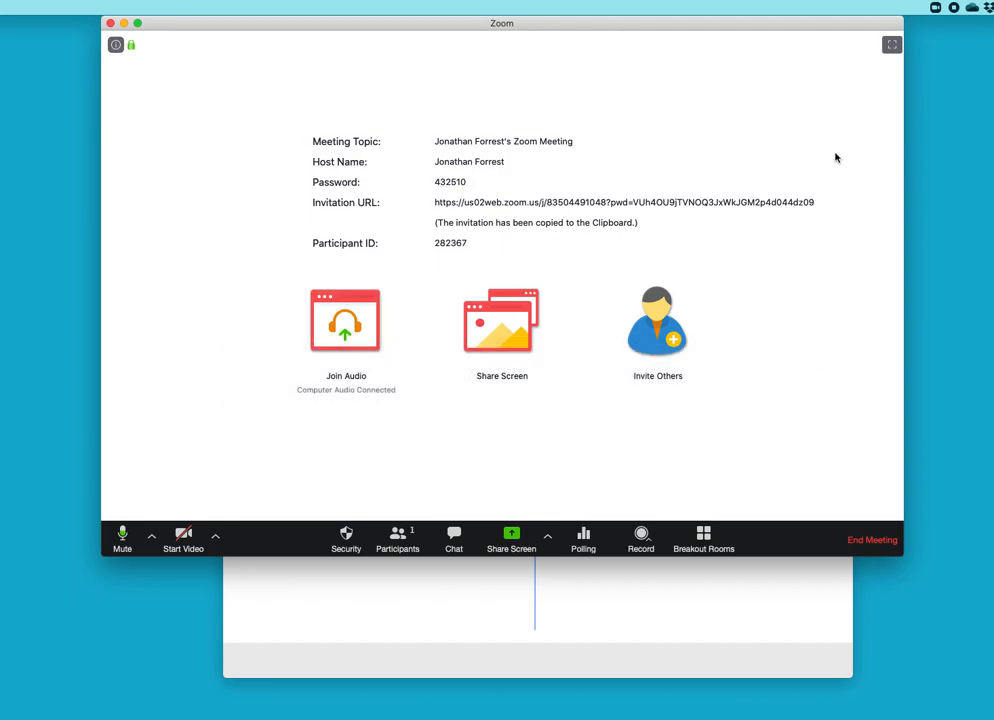
mouse_move(846, 139)
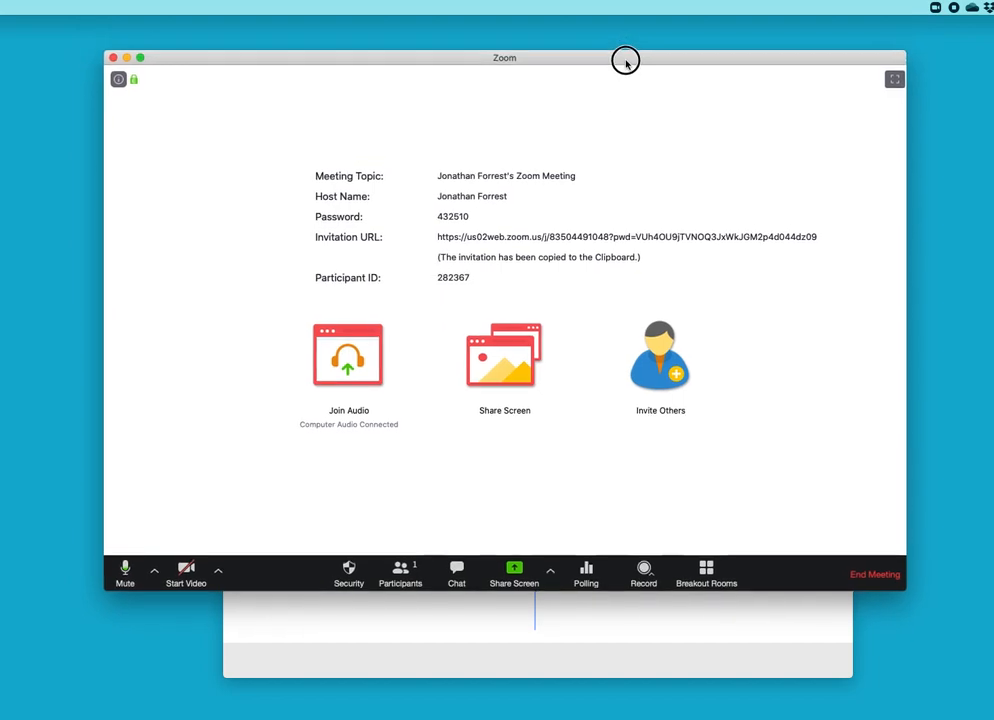
drag(626, 61, 636, 91)
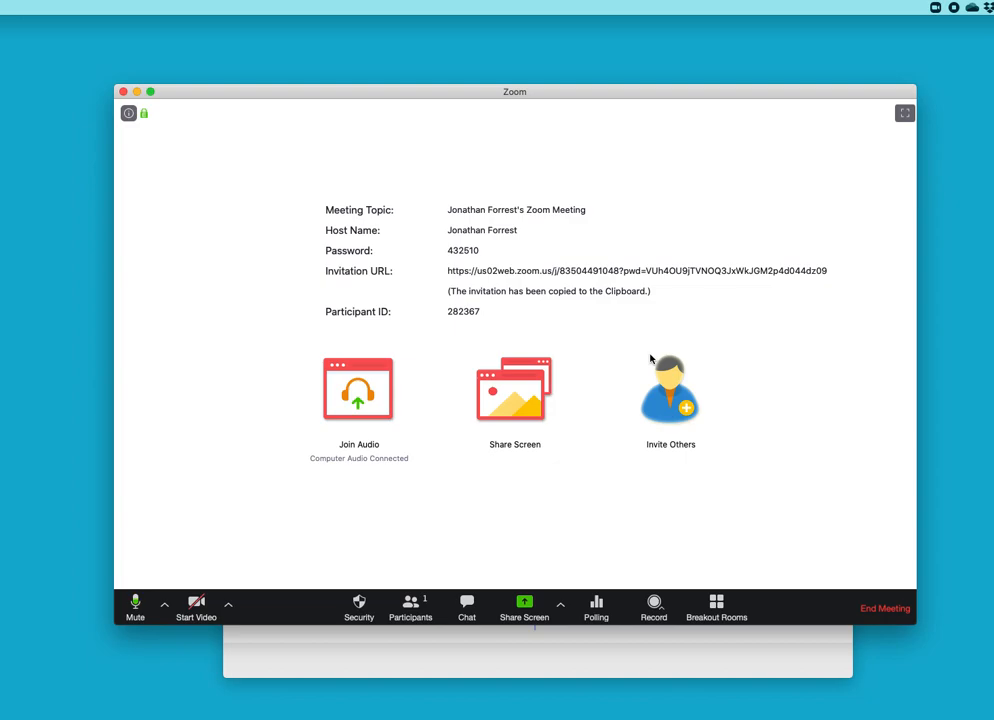
mouse_move(560, 528)
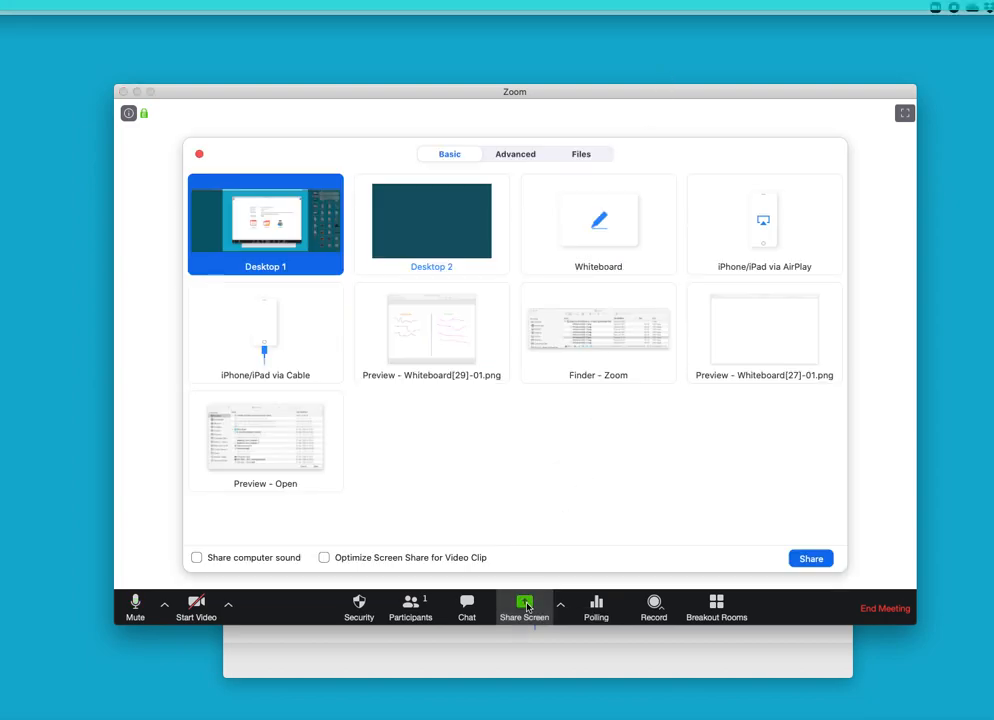
mouse_move(267, 324)
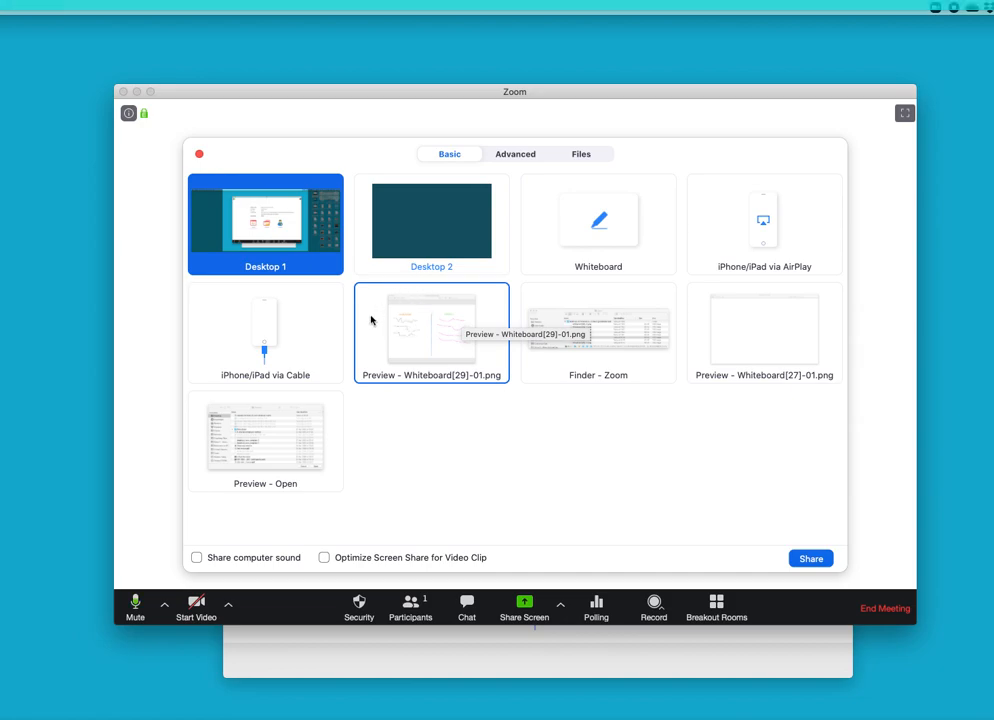
mouse_move(437, 334)
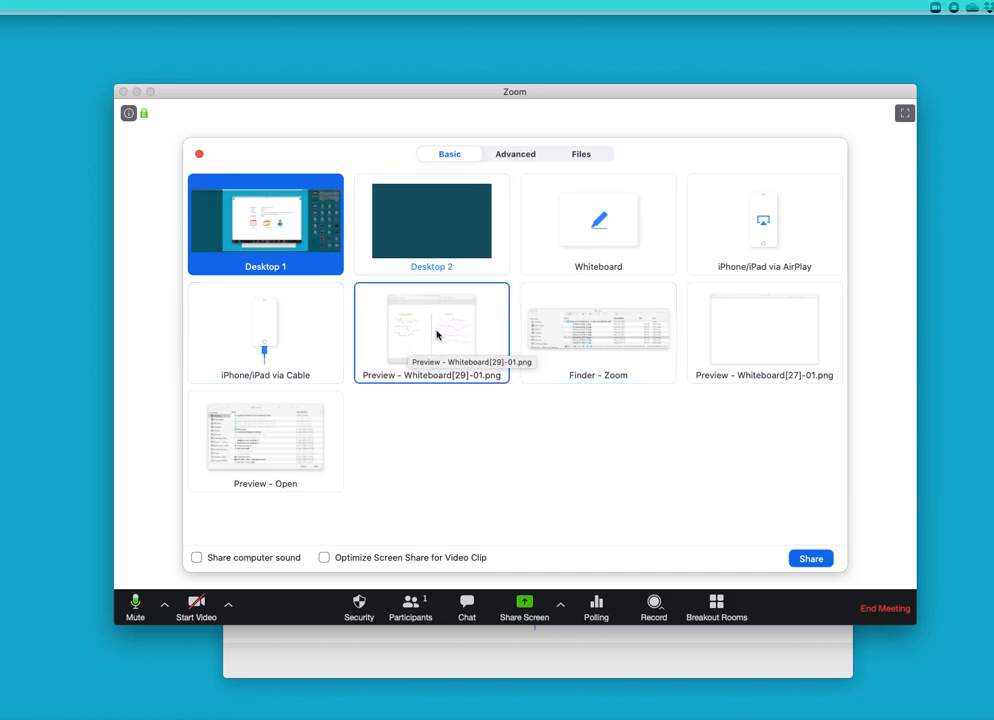
Share 'Preview - Whiteboard[29]-01.png' with the main session, then stop sharing.
click(432, 333)
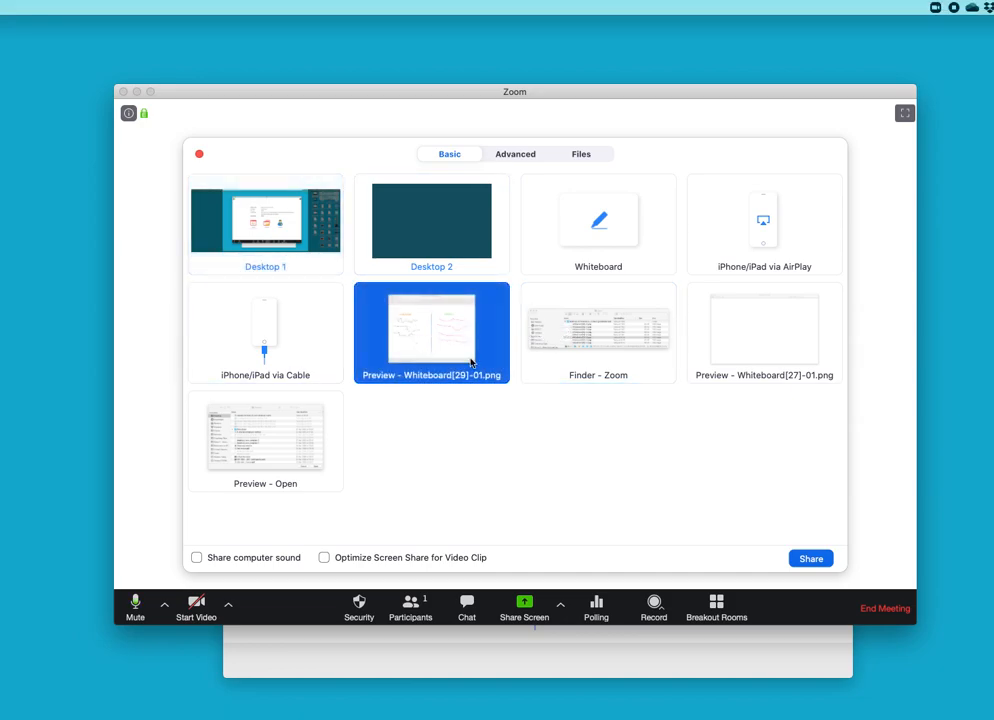
click(811, 558)
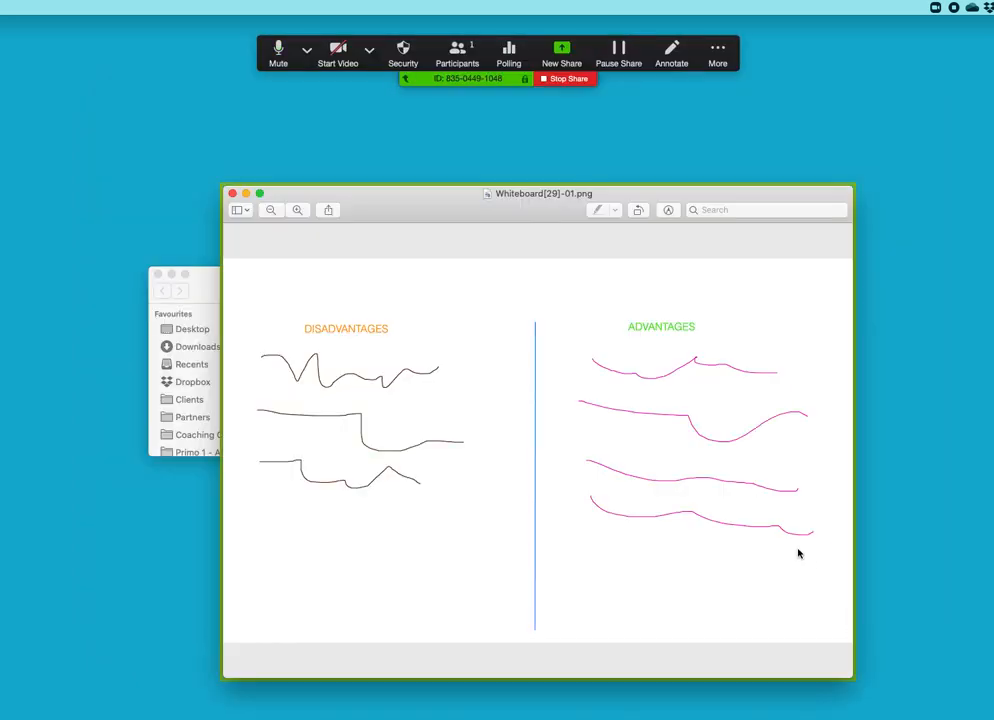
mouse_move(880, 370)
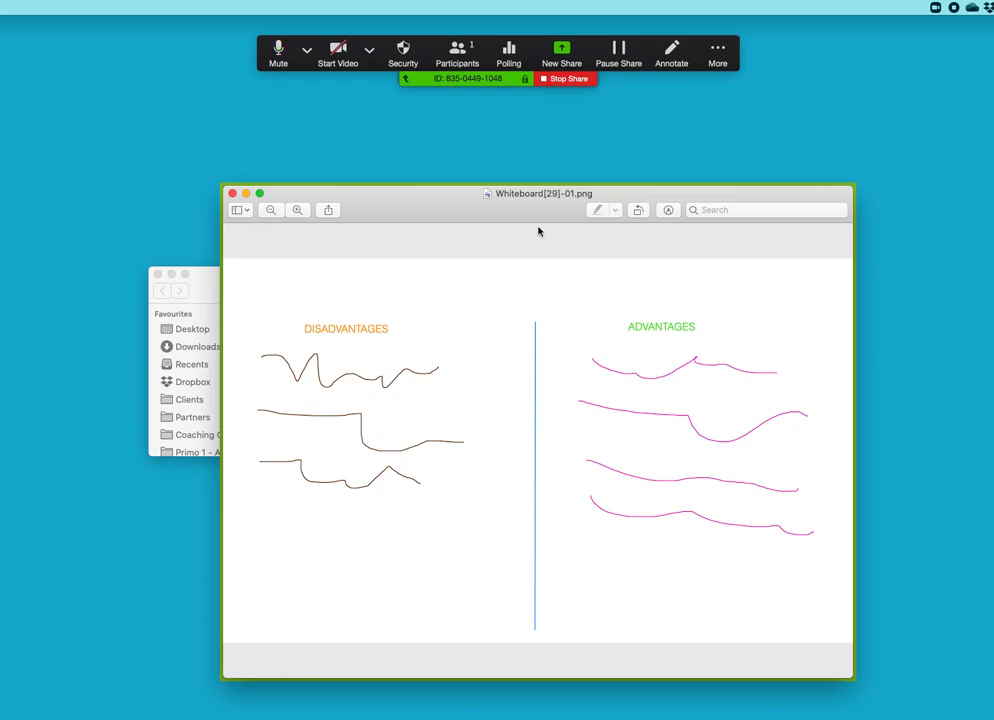
mouse_move(556, 206)
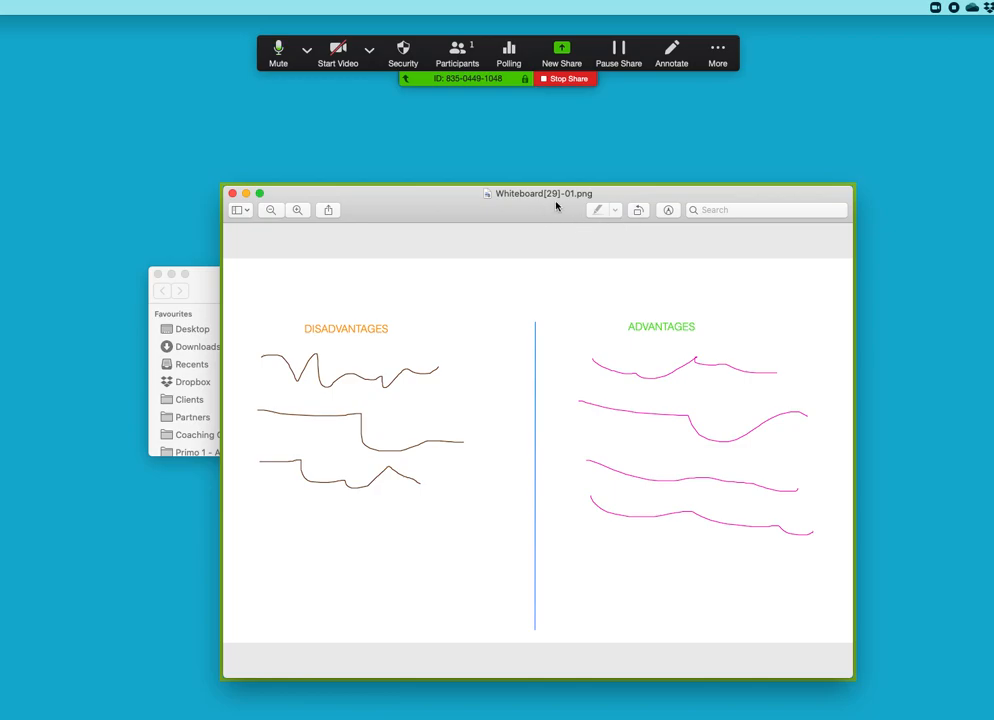
mouse_move(309, 184)
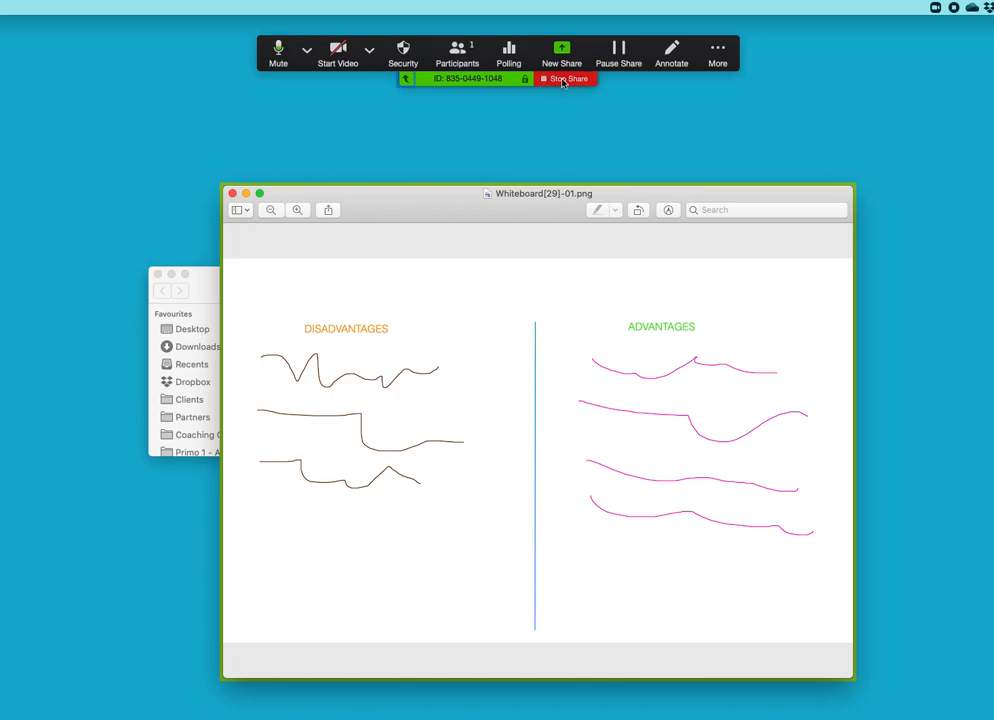
click(566, 78)
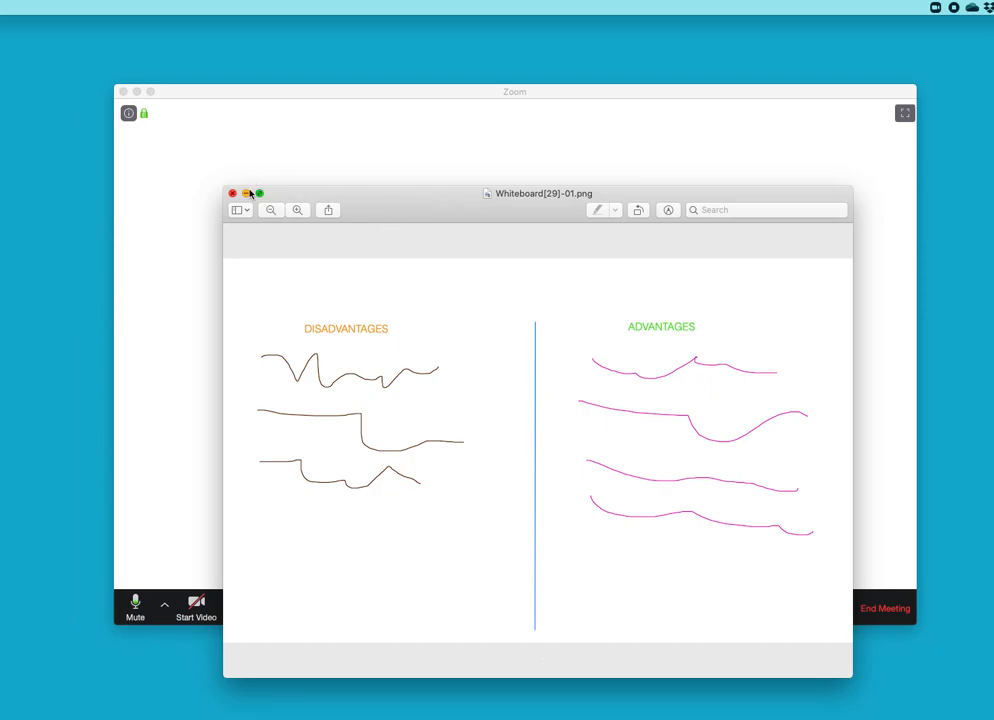
Minimize the Preview window showing the whiteboard image.
click(233, 193)
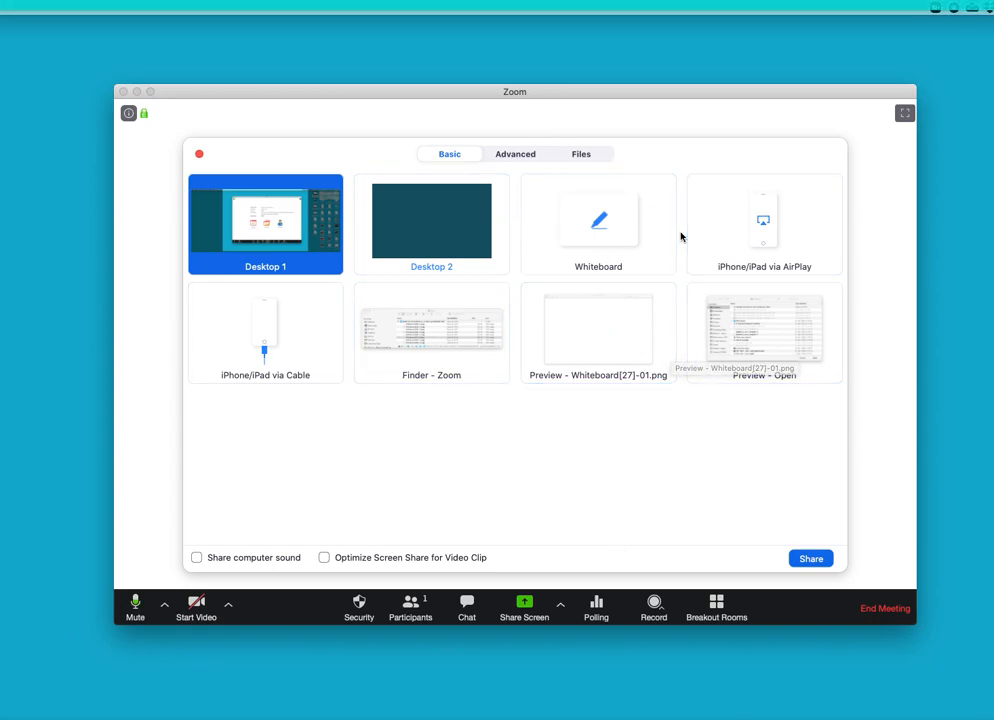
mouse_move(759, 422)
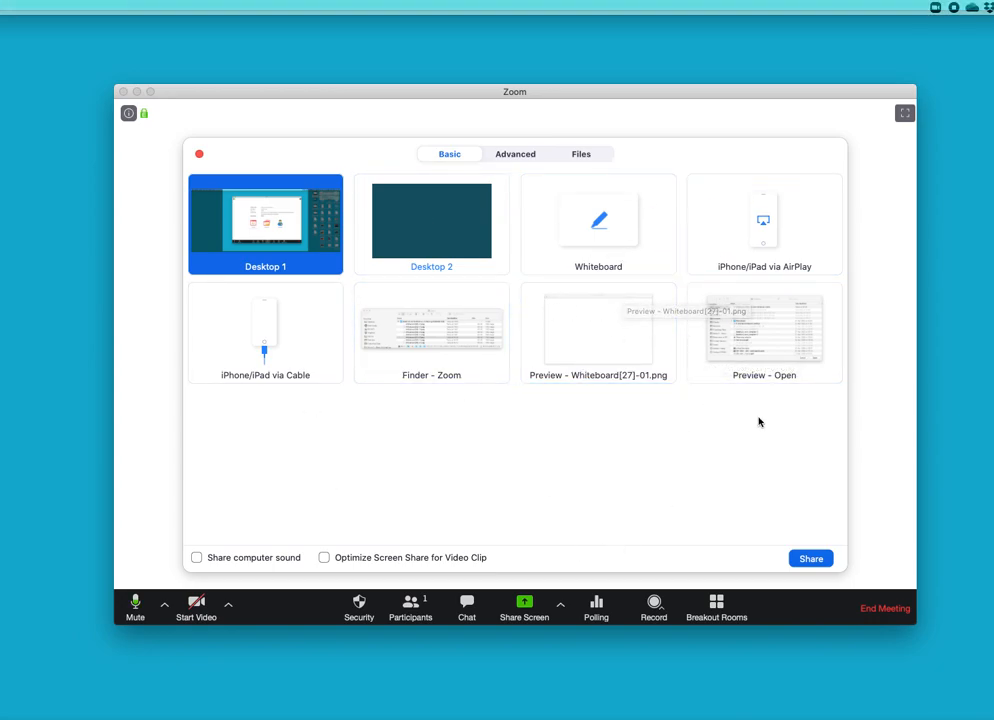
mouse_move(433, 336)
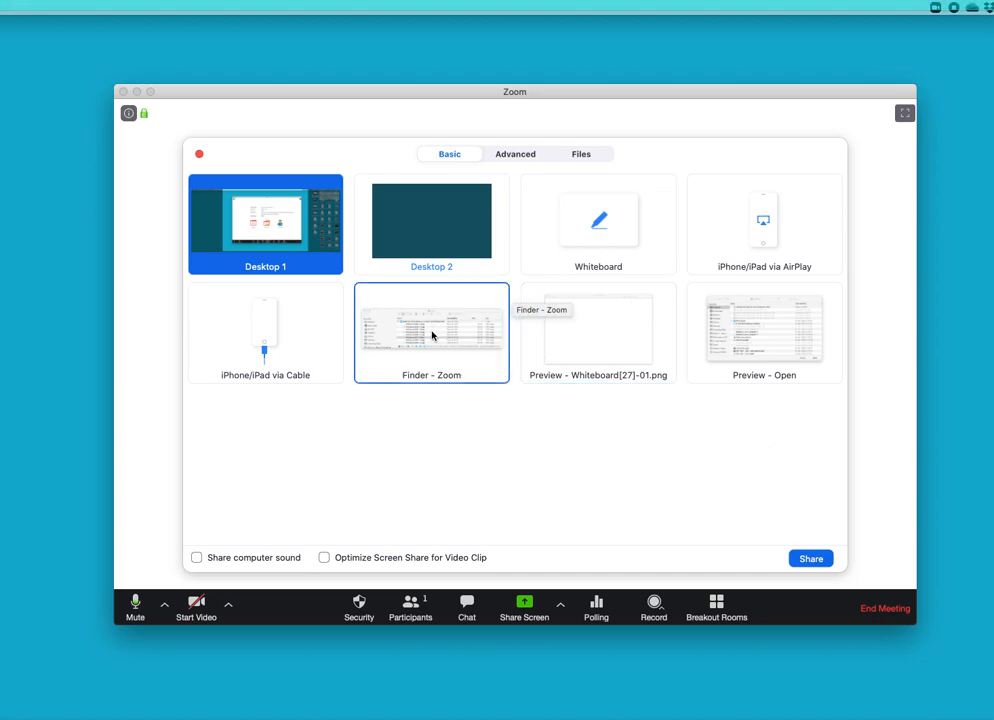
mouse_move(433, 345)
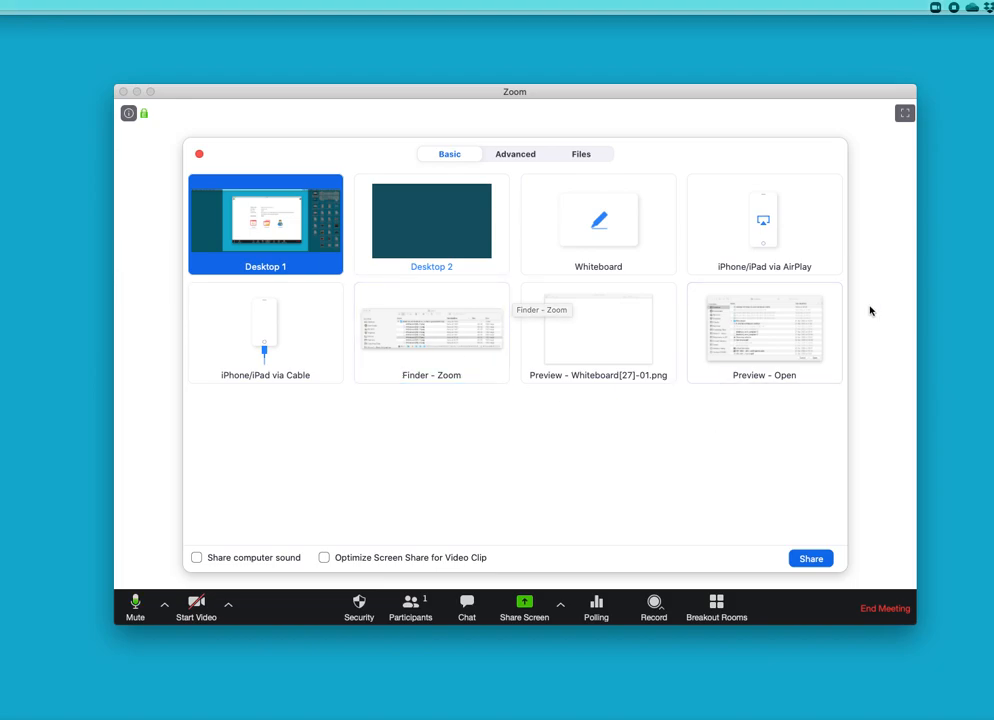
mouse_move(833, 173)
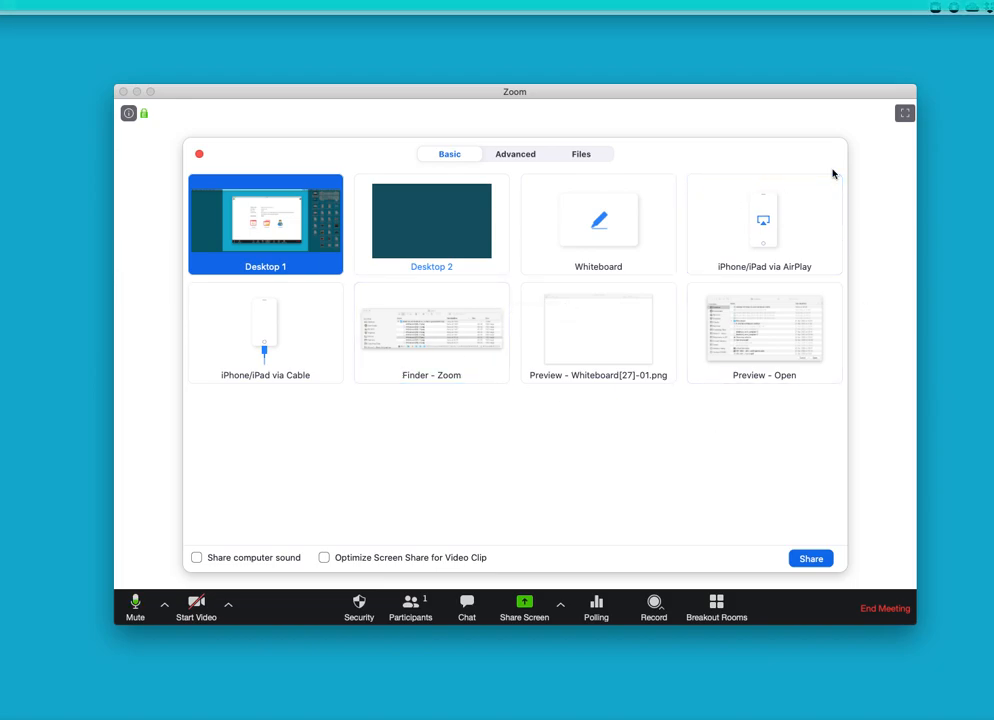
mouse_move(797, 533)
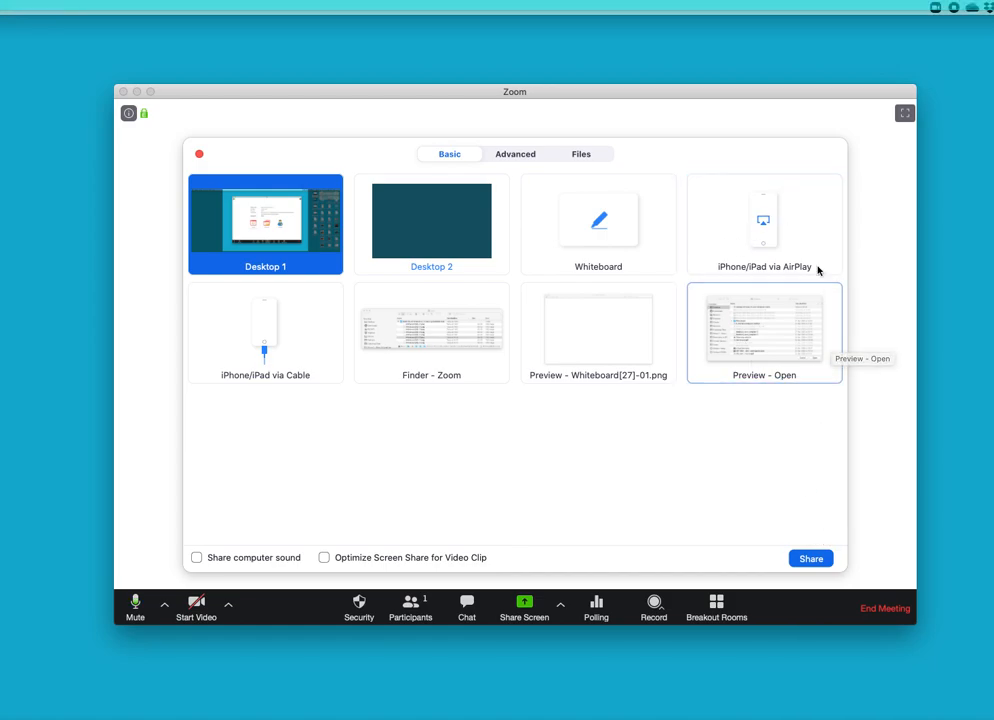
mouse_move(827, 92)
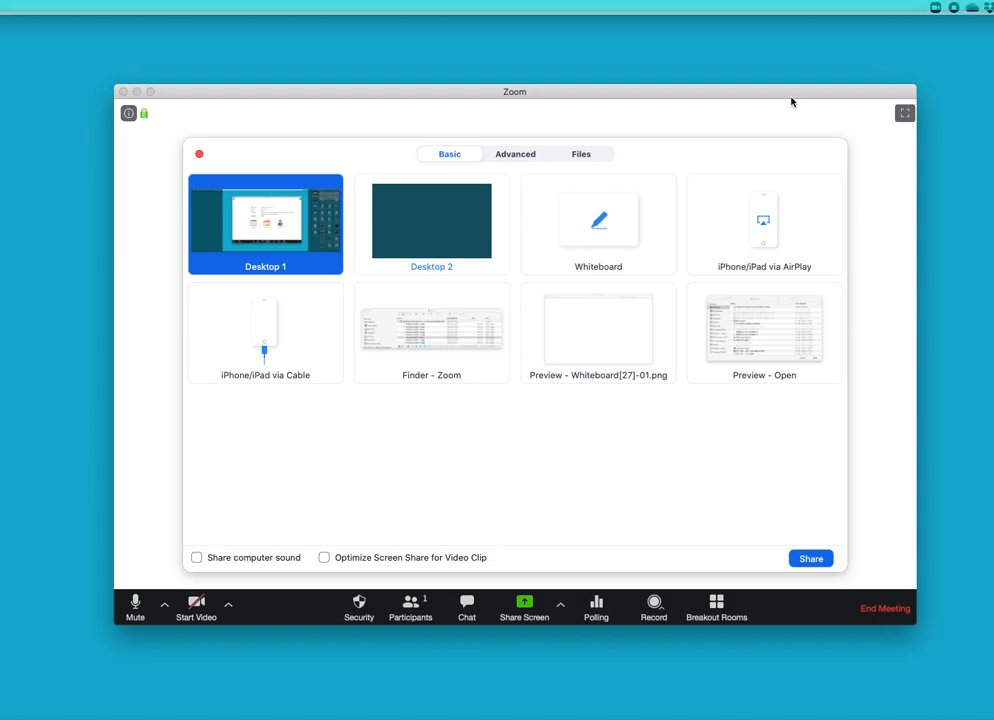
mouse_move(849, 144)
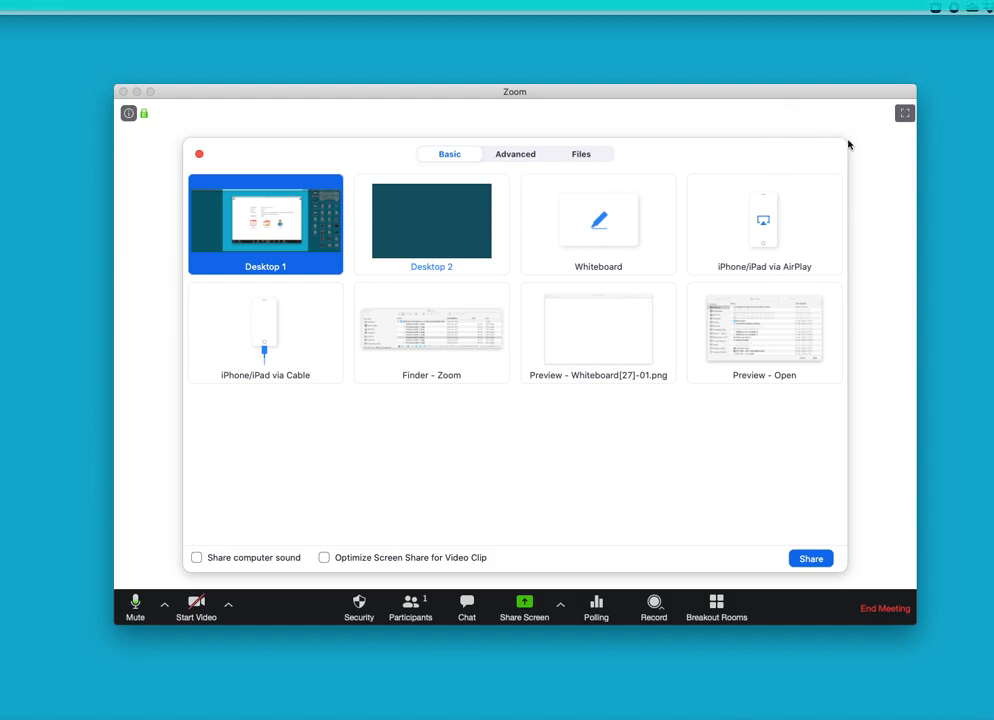